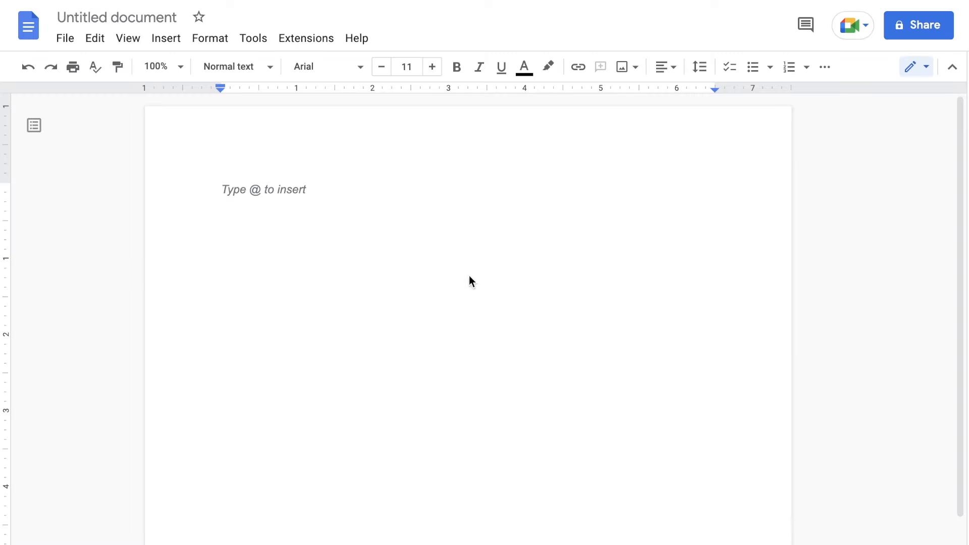
{"action": "mouse_move", "coordinate": [485, 157]}
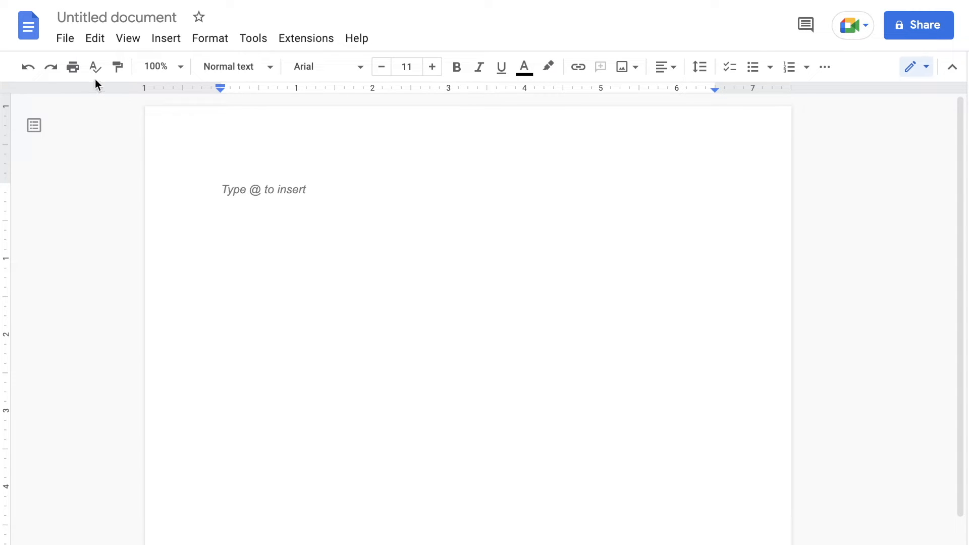
{"action": "mouse_move", "coordinate": [161, 154]}
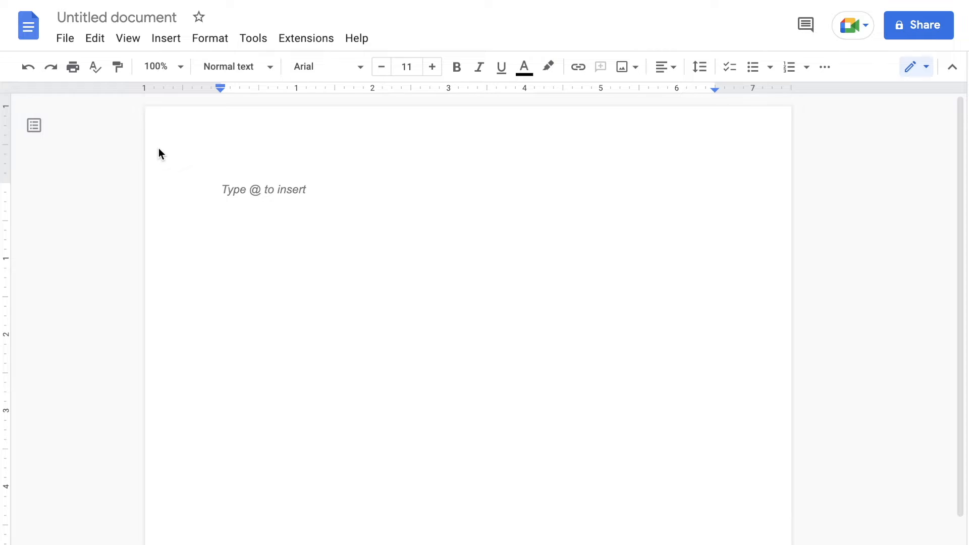
{"action": "mouse_move", "coordinate": [172, 137]}
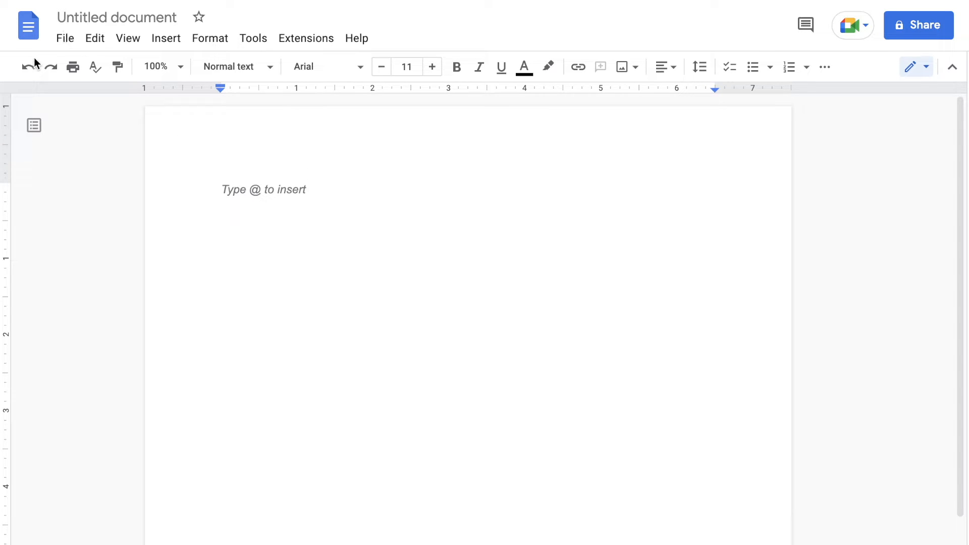
{"action": "mouse_move", "coordinate": [837, 75]}
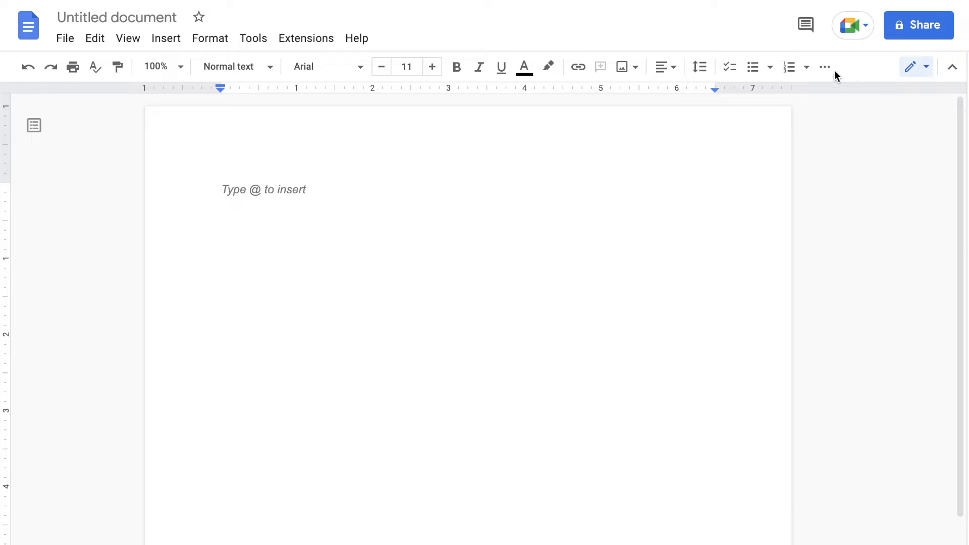
{"action": "mouse_move", "coordinate": [266, 191]}
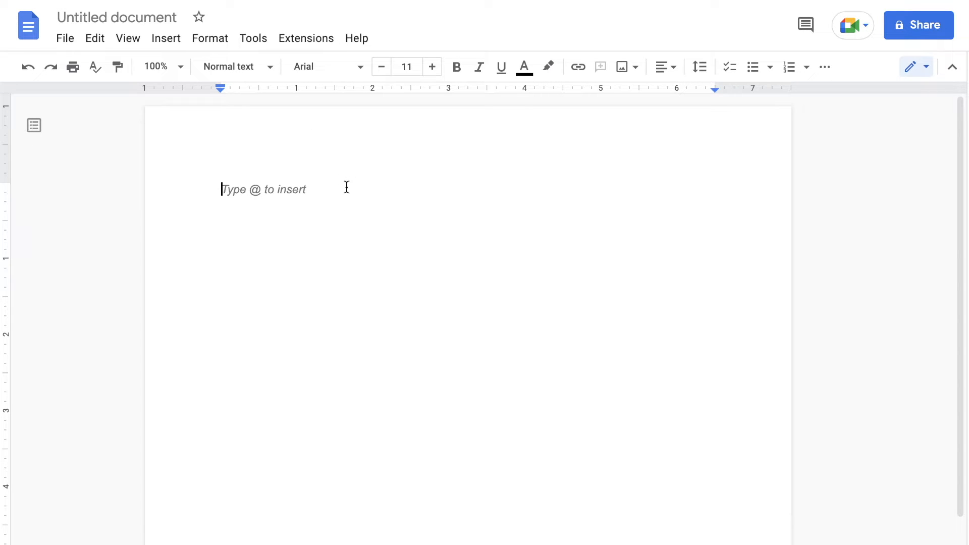
Write hello in the document and style it as a centred Title
{"action": "type", "text": "he"}
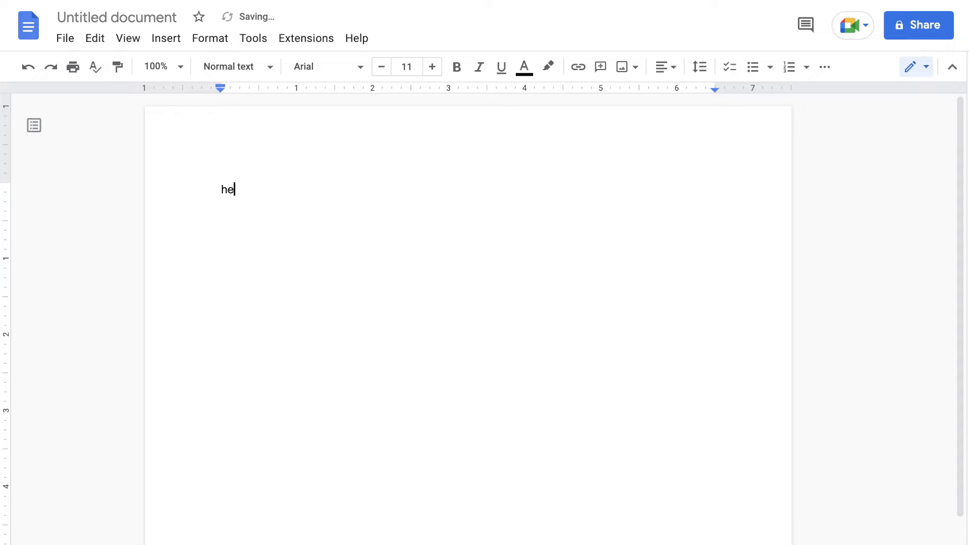
{"action": "type", "text": "llo"}
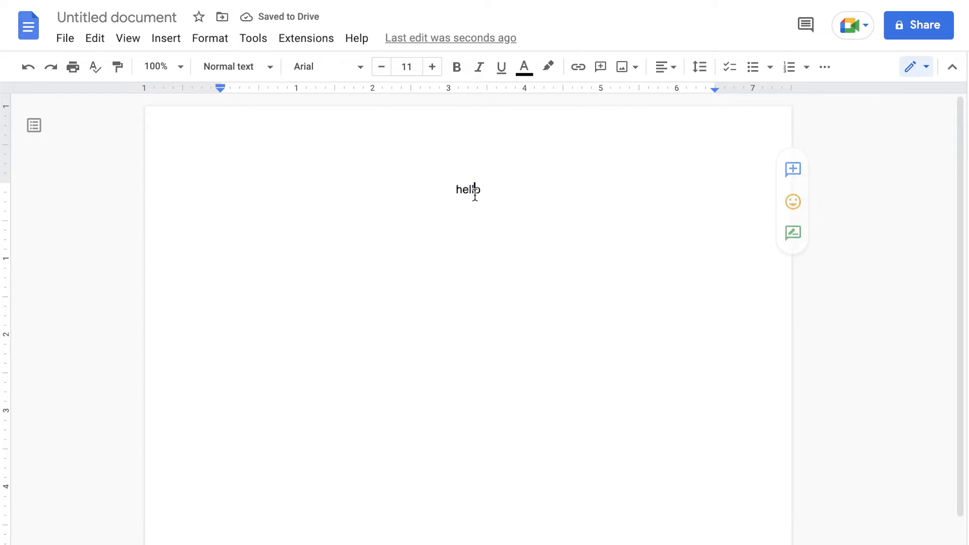
{"action": "left_click", "coordinate": [236, 67]}
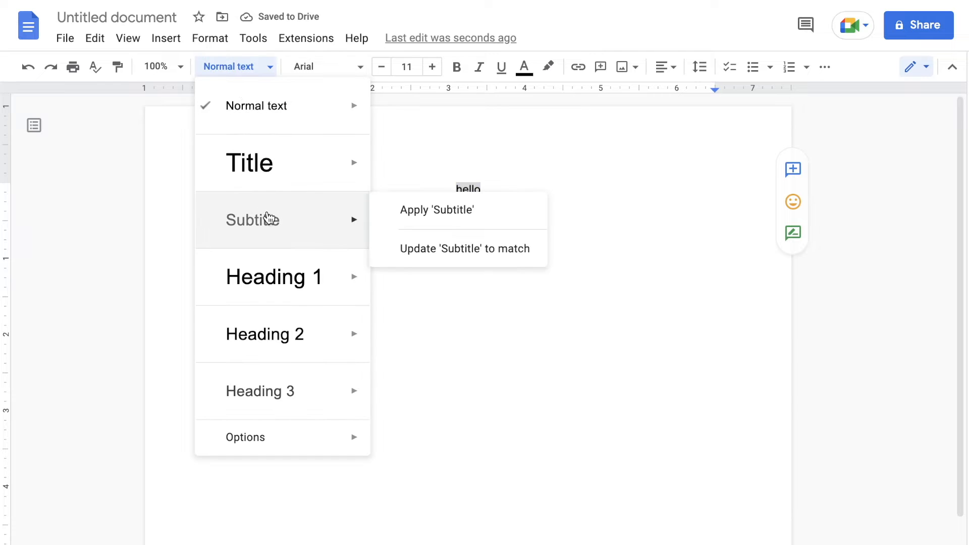
{"action": "left_click", "coordinate": [249, 162]}
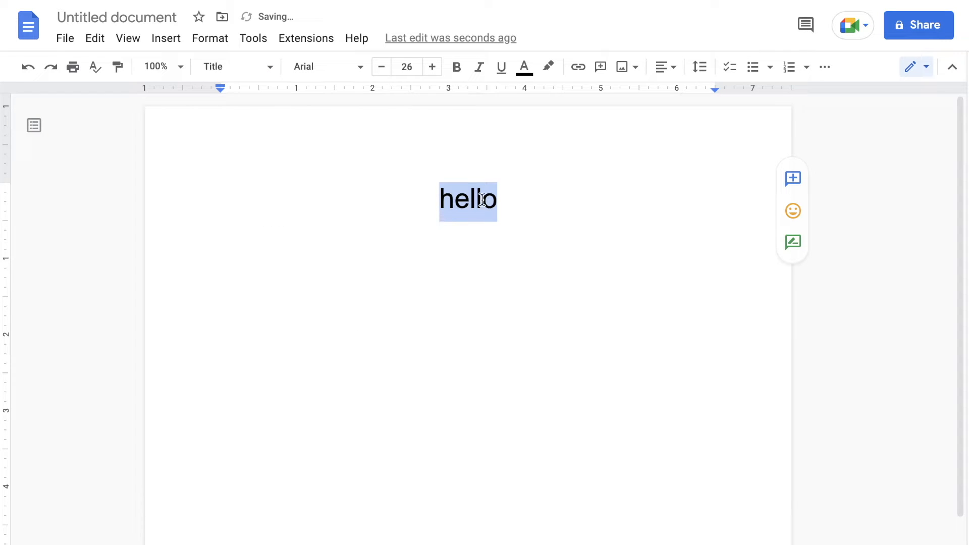
{"action": "left_click", "coordinate": [456, 66]}
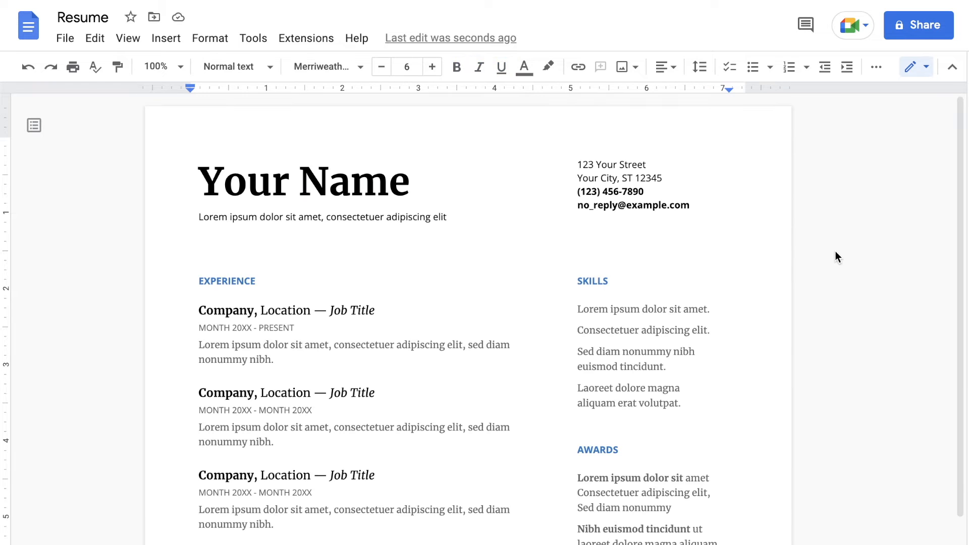
{"action": "mouse_move", "coordinate": [126, 95]}
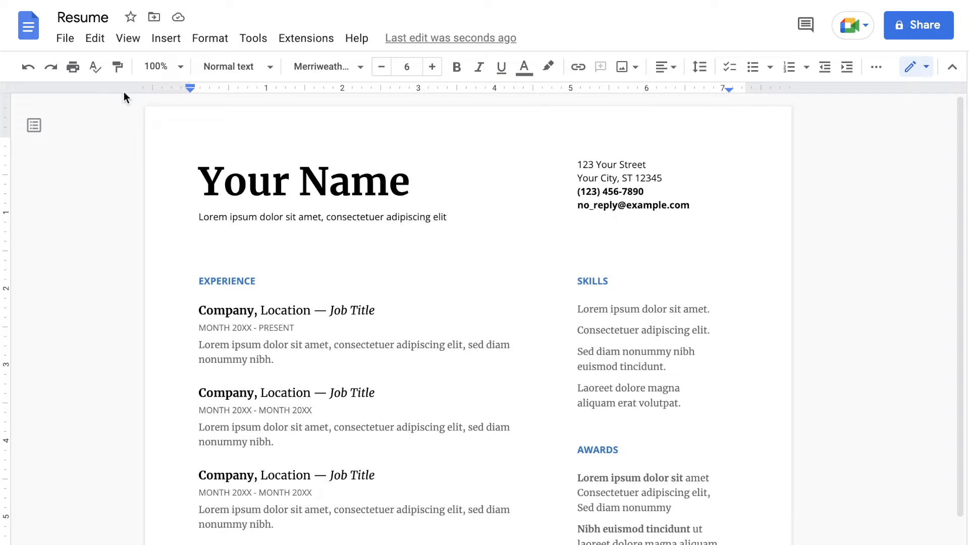
{"action": "mouse_move", "coordinate": [488, 220]}
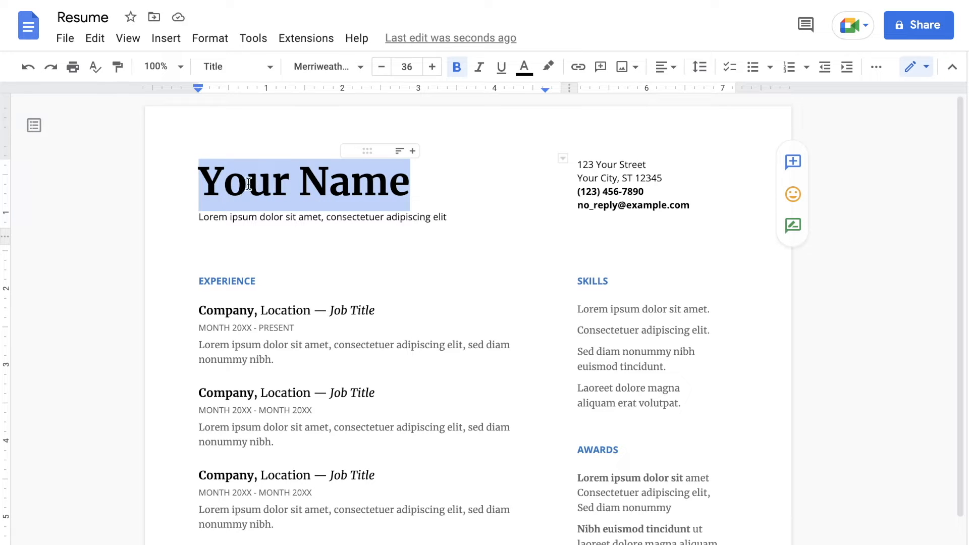
Check the style of the tagline line under the name, then look down the resume
{"action": "left_click", "coordinate": [328, 181]}
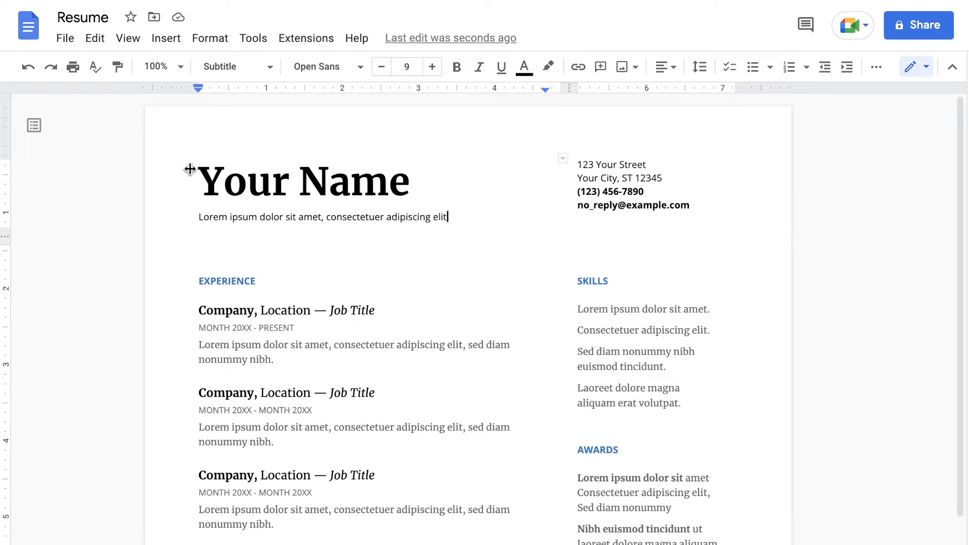
{"action": "mouse_move", "coordinate": [575, 256]}
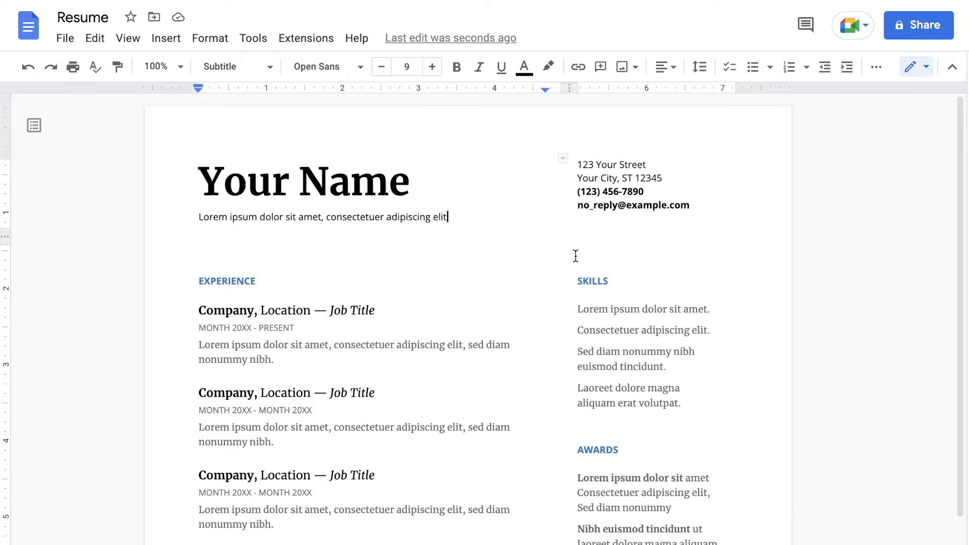
{"action": "mouse_move", "coordinate": [641, 446]}
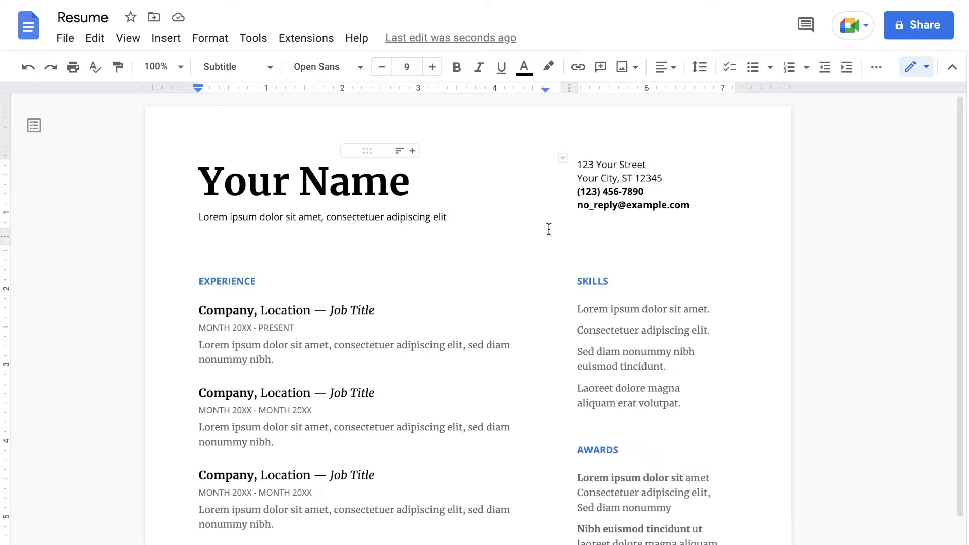
{"action": "scroll", "scroll_direction": "down", "scroll_amount": 3}
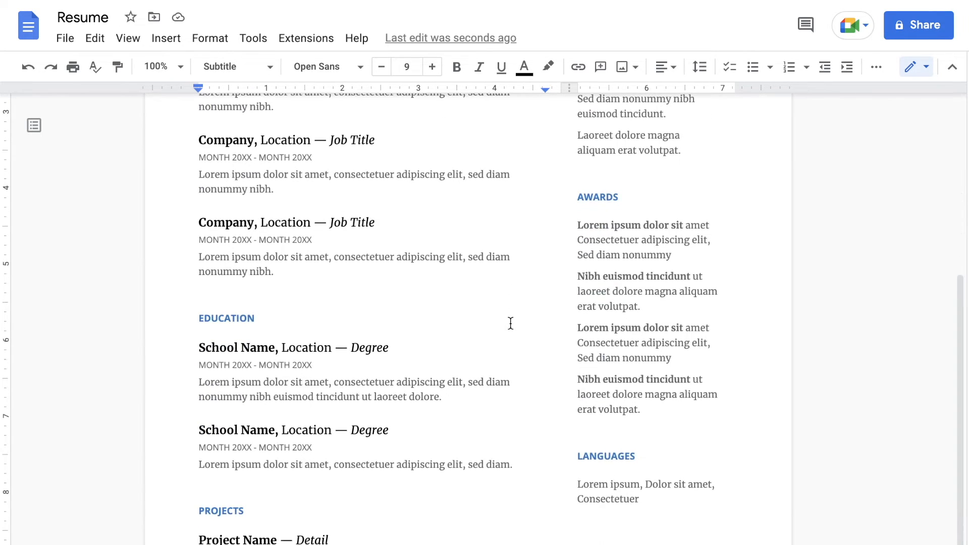
{"action": "scroll", "scroll_direction": "up", "scroll_amount": 3}
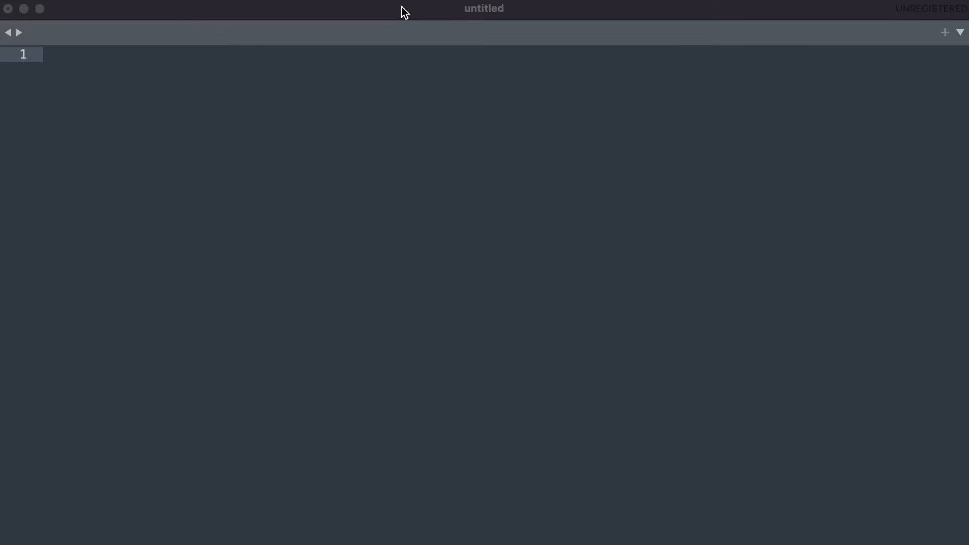
{"action": "mouse_move", "coordinate": [410, 119]}
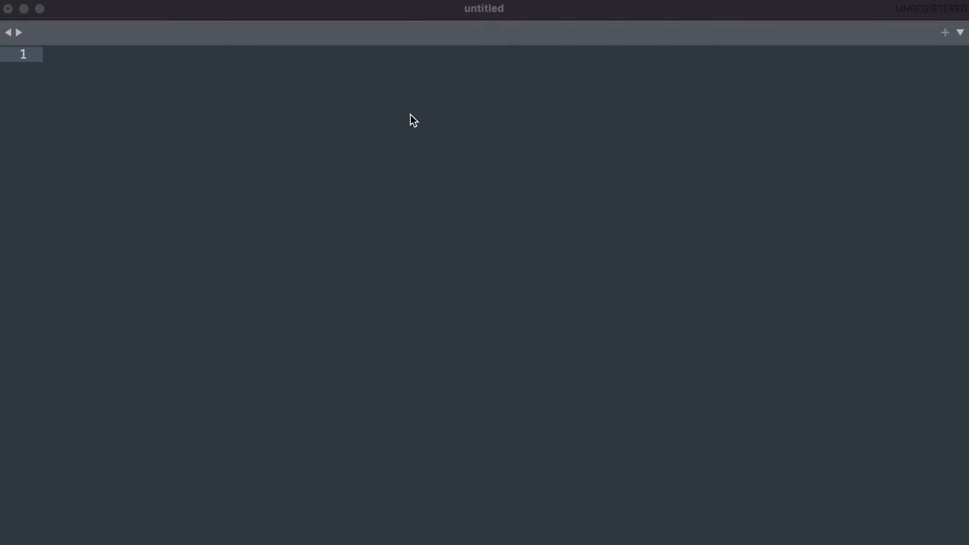
{"action": "mouse_move", "coordinate": [325, 268]}
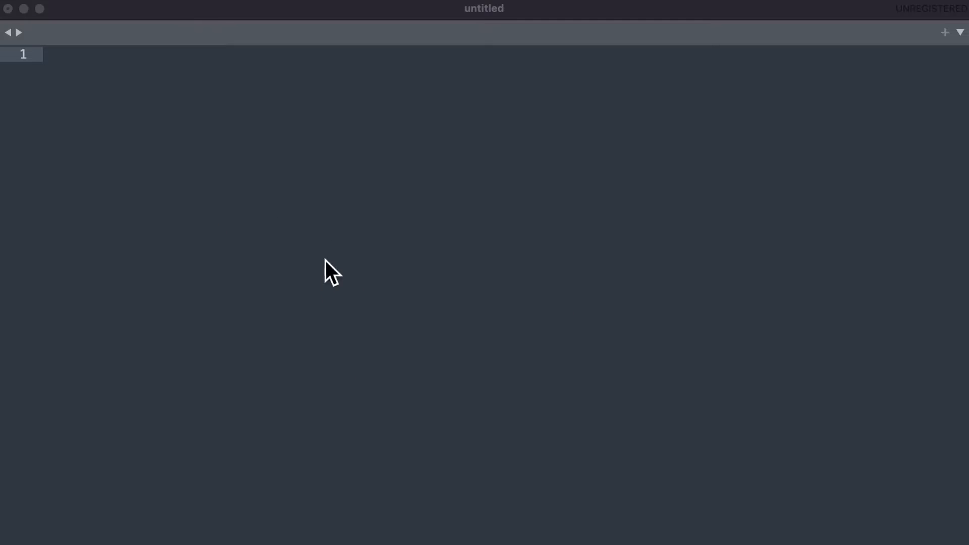
{"action": "mouse_move", "coordinate": [385, 270]}
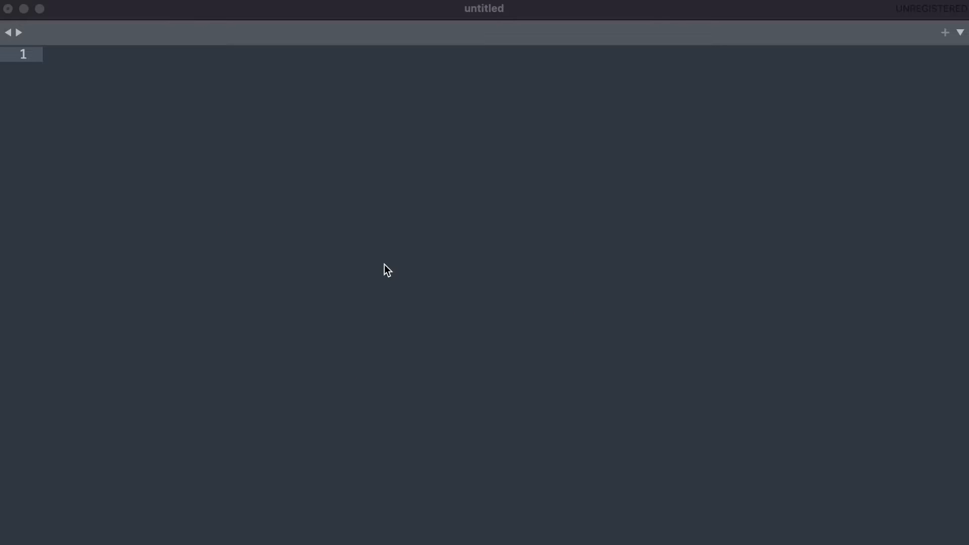
{"action": "mouse_move", "coordinate": [347, 159]}
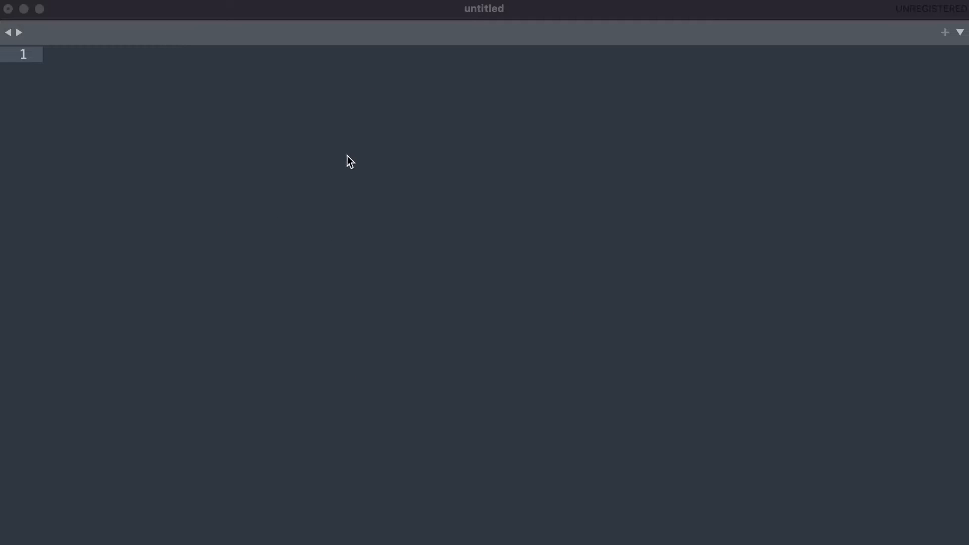
{"action": "mouse_move", "coordinate": [104, 119]}
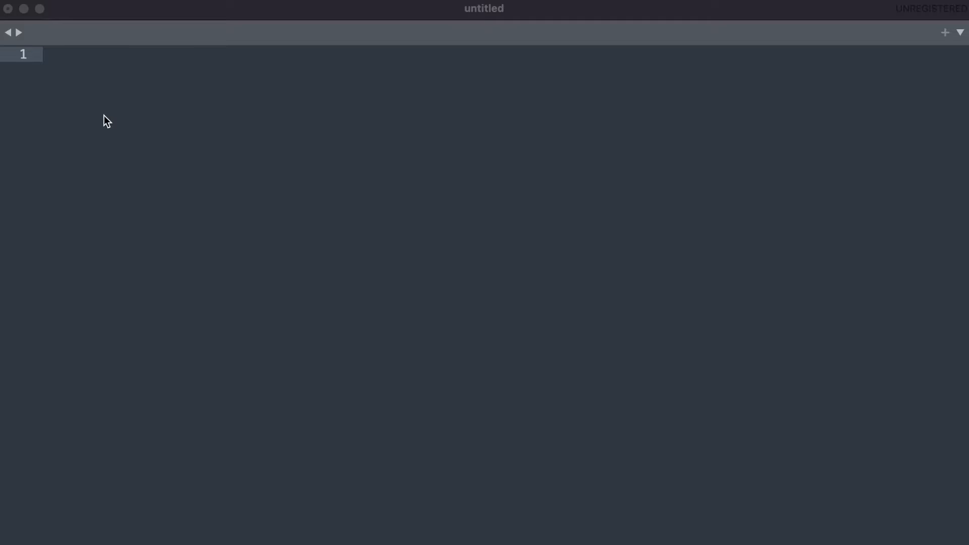
{"action": "mouse_move", "coordinate": [366, 56]}
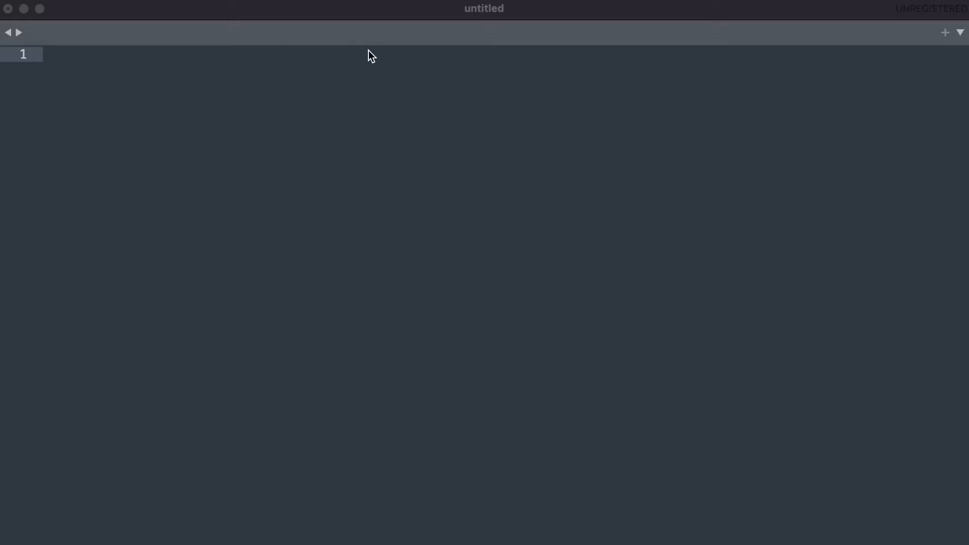
{"action": "mouse_move", "coordinate": [57, 39]}
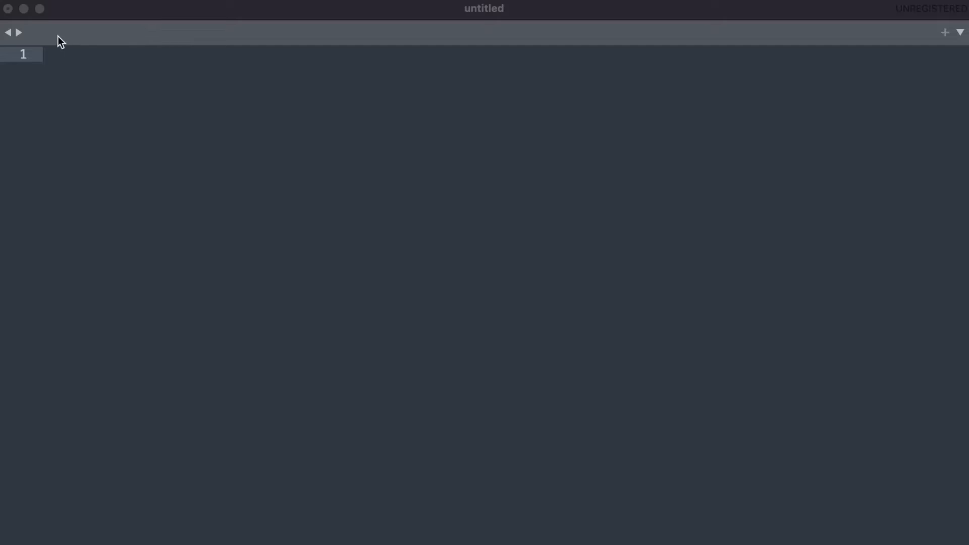
{"action": "mouse_move", "coordinate": [759, 38]}
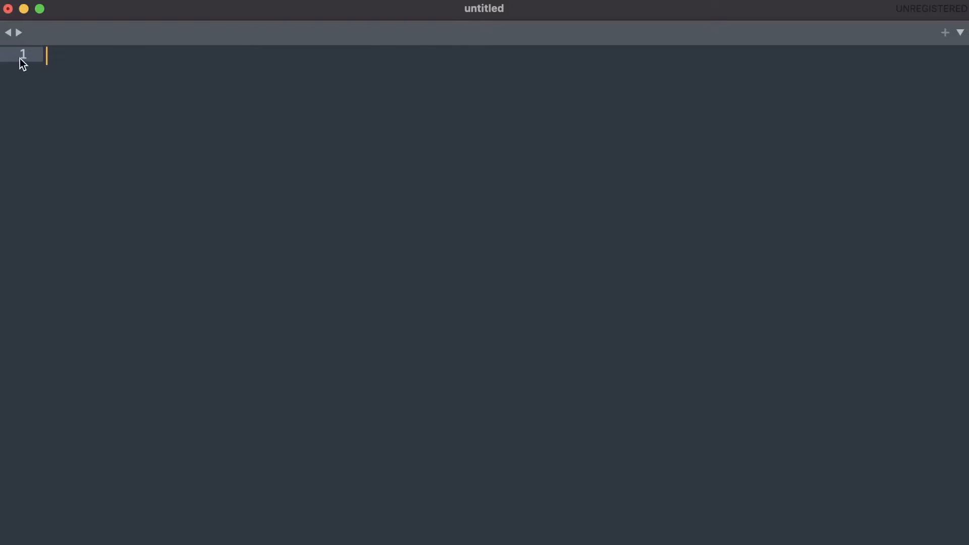
{"action": "mouse_move", "coordinate": [14, 282]}
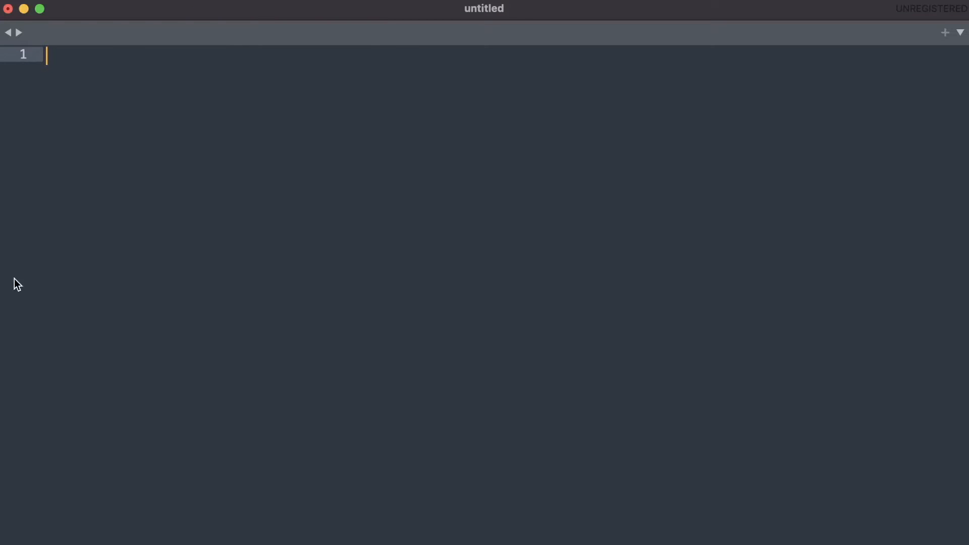
{"action": "mouse_move", "coordinate": [117, 189]}
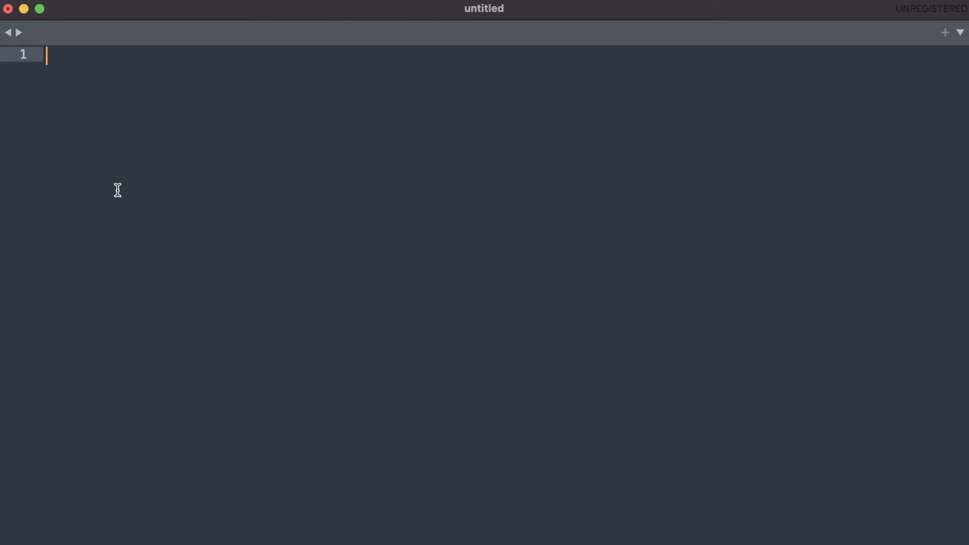
Write hello world on line 1 and goodbye on line 2 of the untitled file
{"action": "type", "text": "hell"}
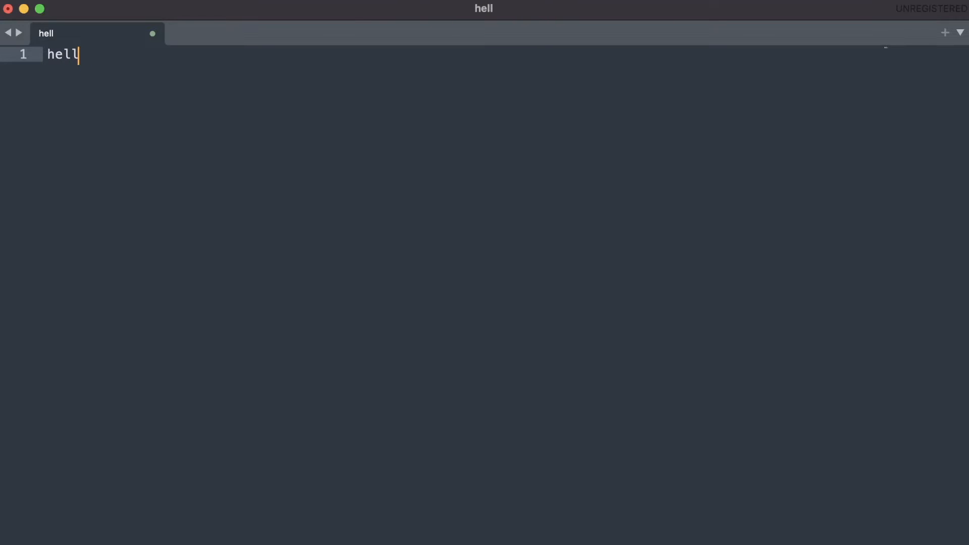
{"action": "type", "text": "o world"}
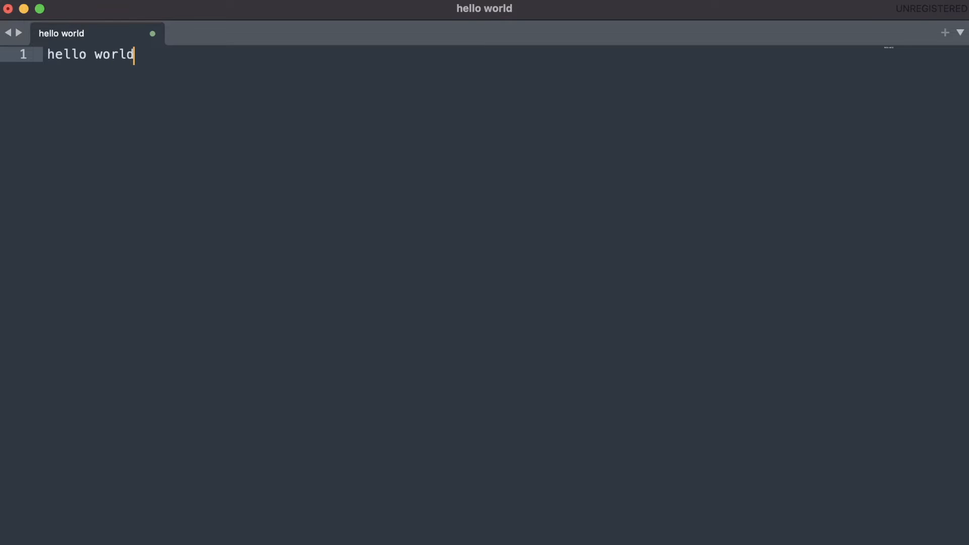
{"action": "mouse_move", "coordinate": [224, 66]}
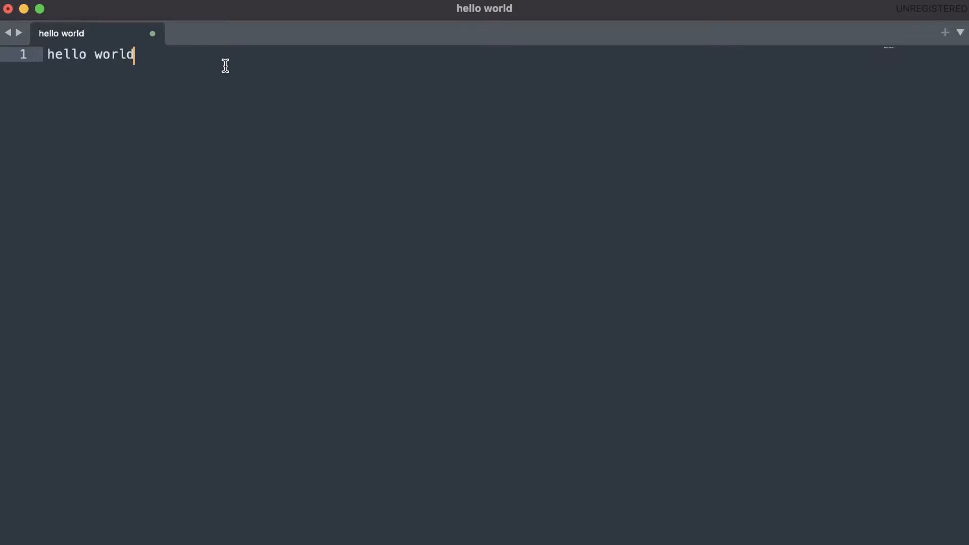
{"action": "key", "text": "enter"}
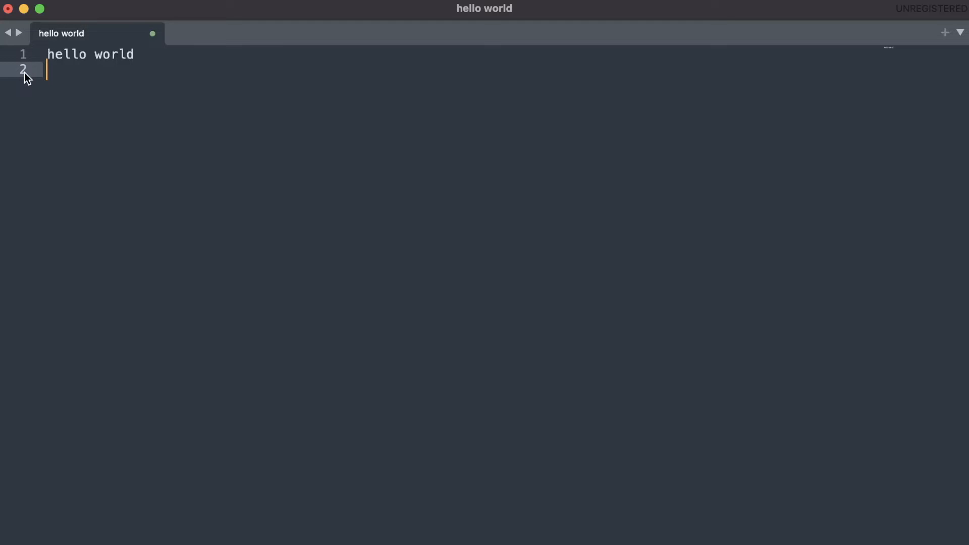
{"action": "type", "text": "good"}
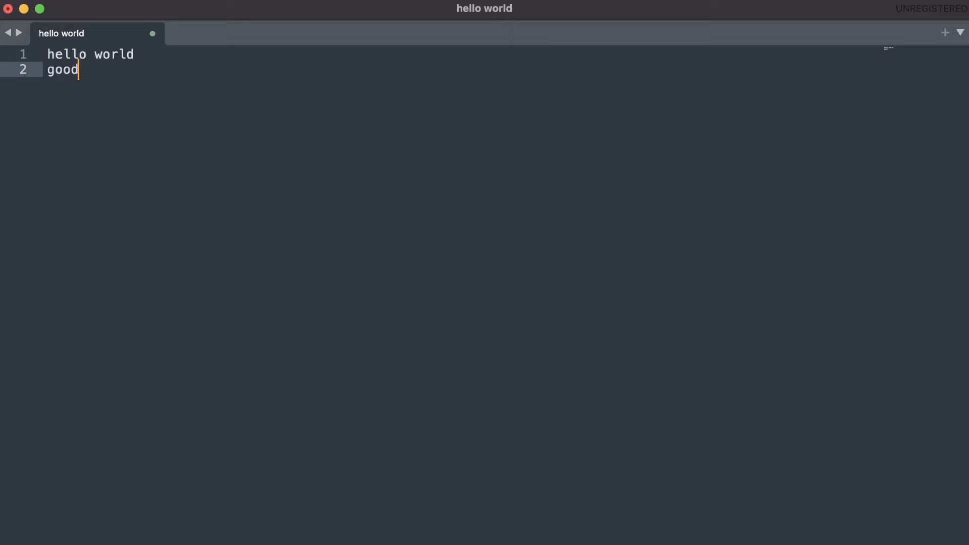
{"action": "type", "text": "bye"}
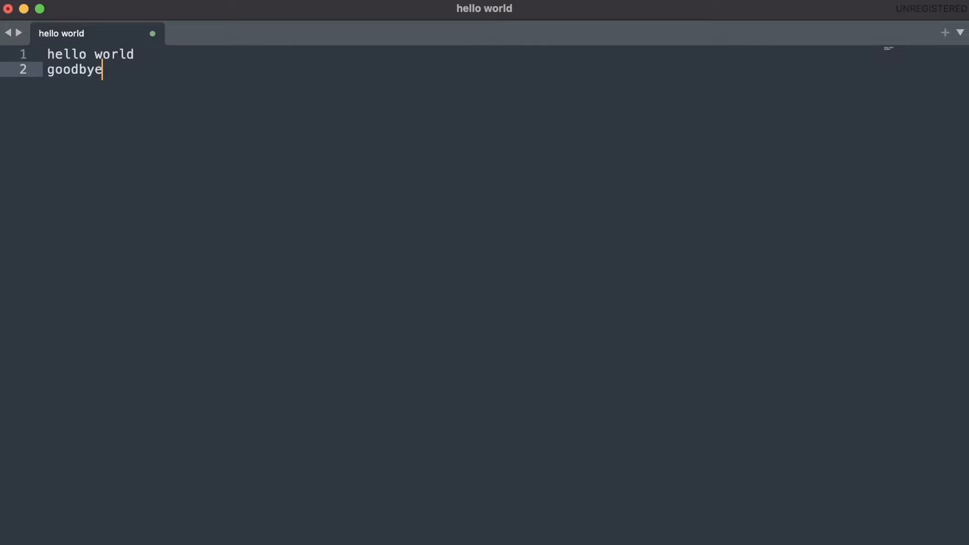
{"action": "mouse_move", "coordinate": [135, 91]}
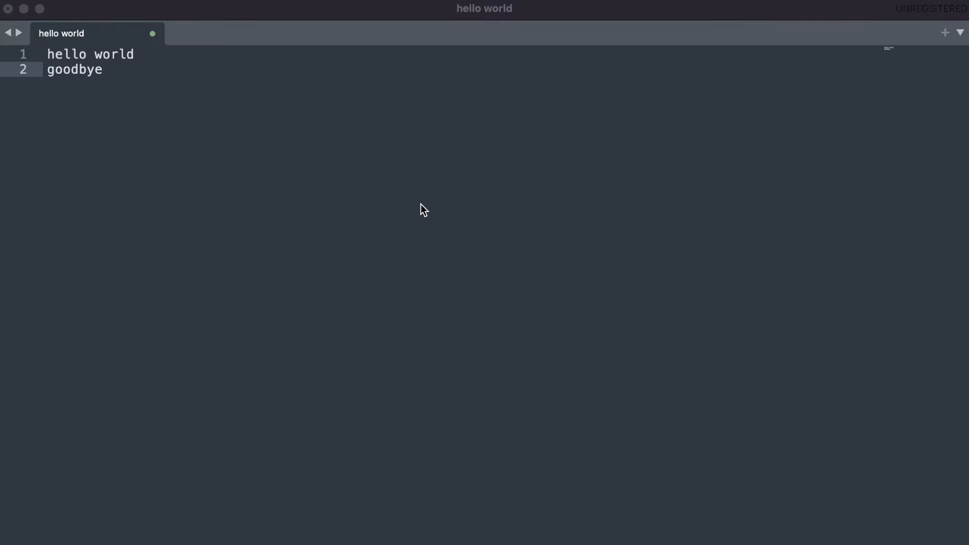
{"action": "mouse_move", "coordinate": [236, 87]}
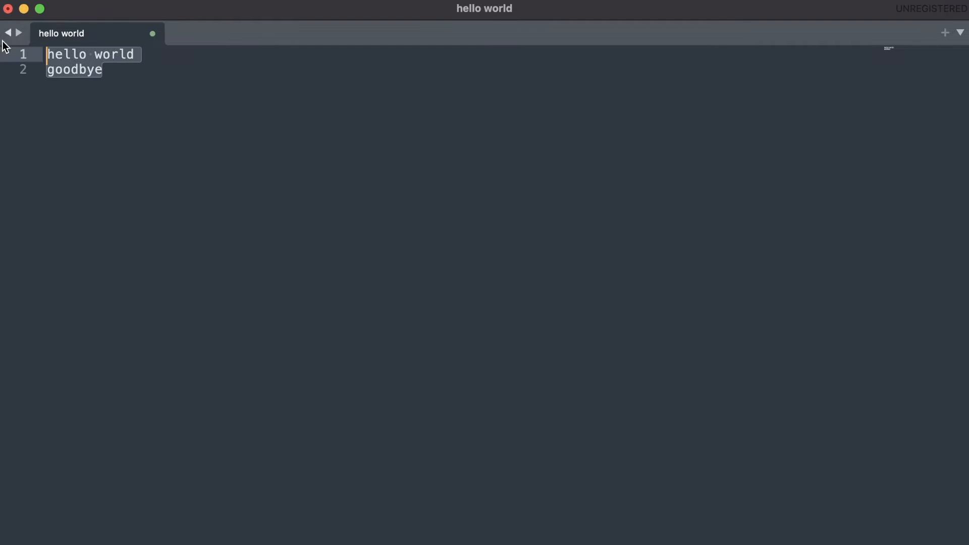
{"action": "mouse_move", "coordinate": [301, 186]}
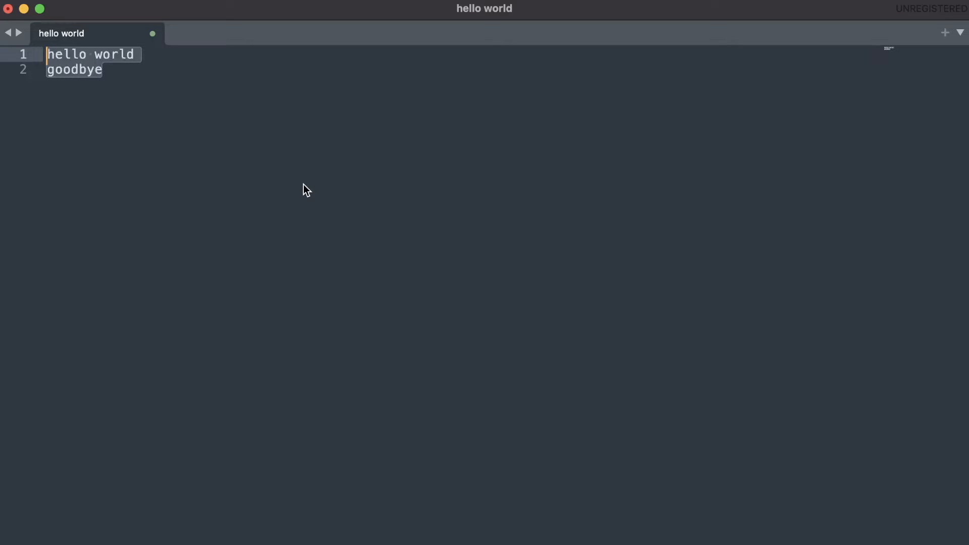
{"action": "mouse_move", "coordinate": [402, 95]}
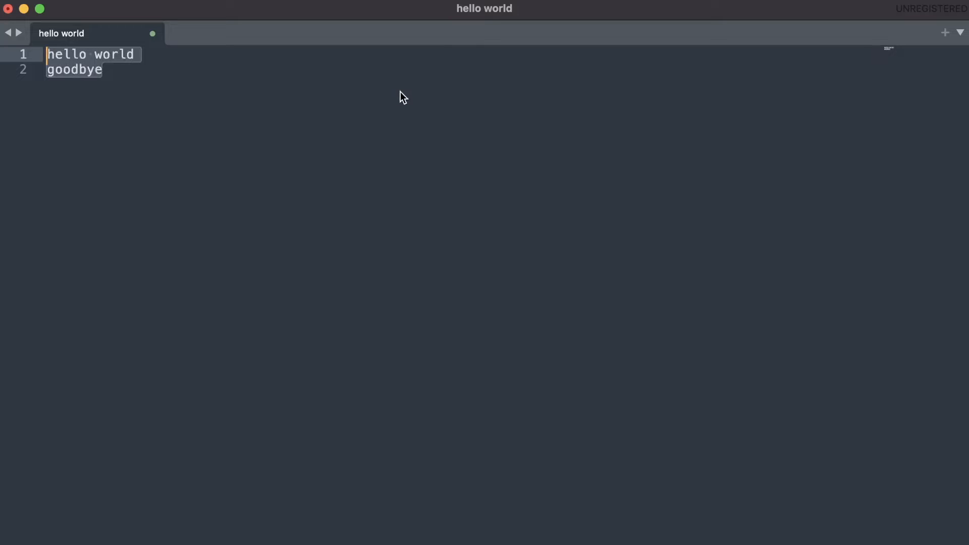
{"action": "mouse_move", "coordinate": [269, 101]}
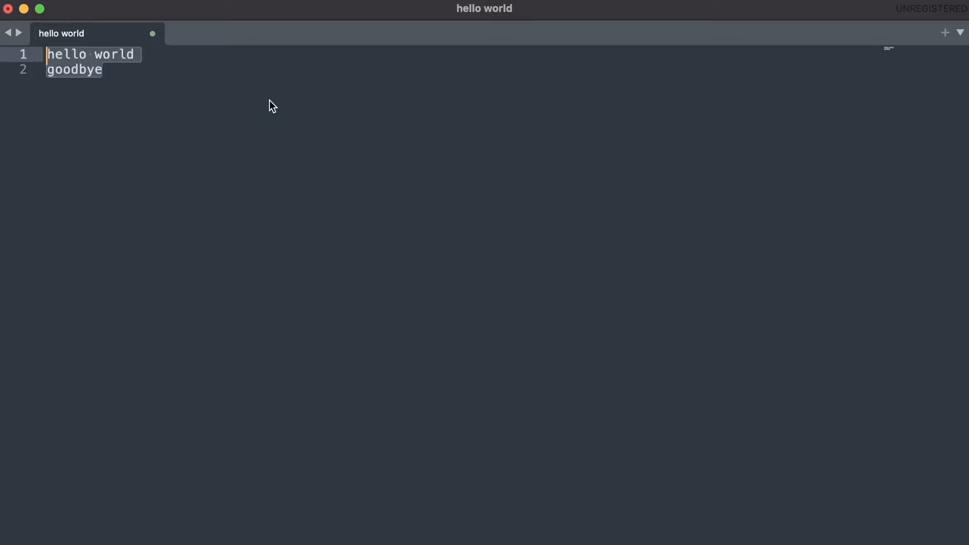
Select the text of the hello world file in the editor
{"action": "left_click", "coordinate": [104, 69]}
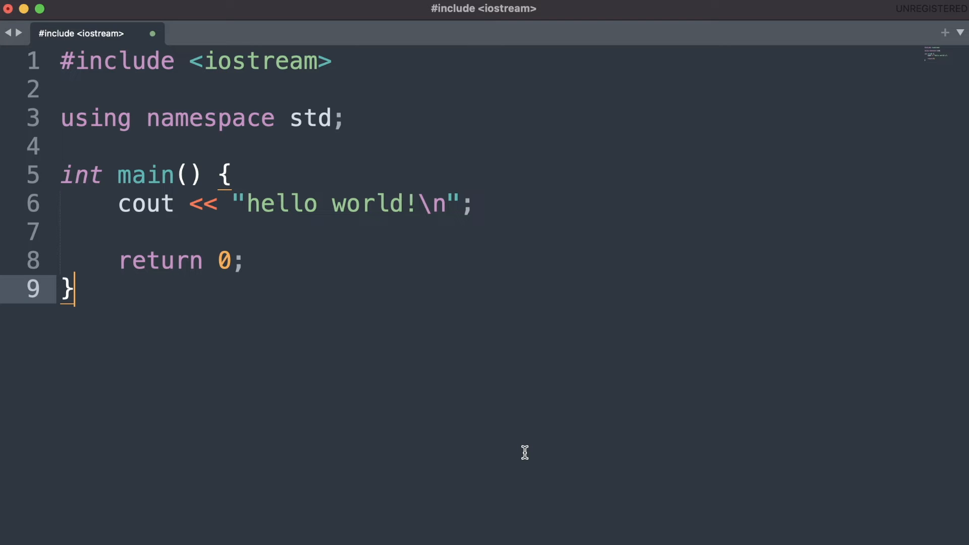
{"action": "mouse_move", "coordinate": [80, 289]}
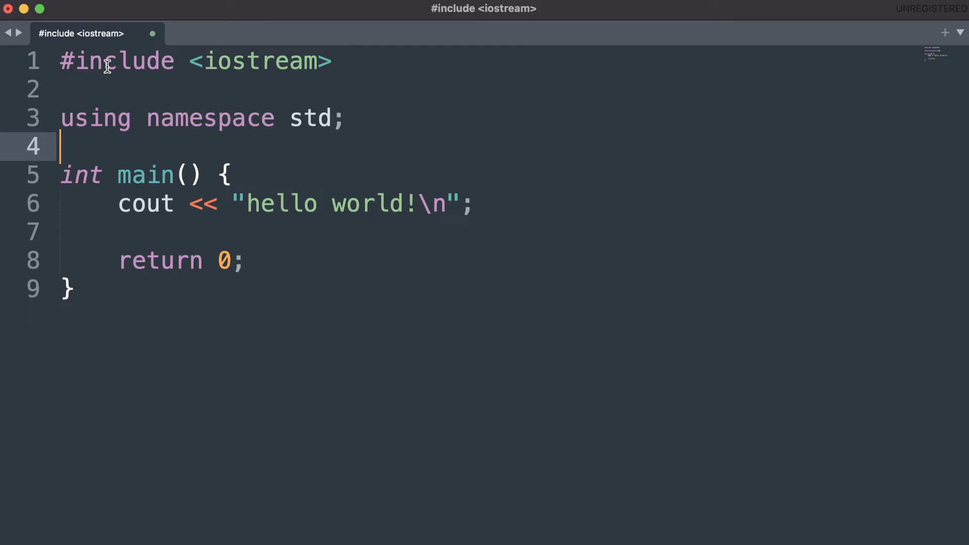
{"action": "mouse_move", "coordinate": [153, 115]}
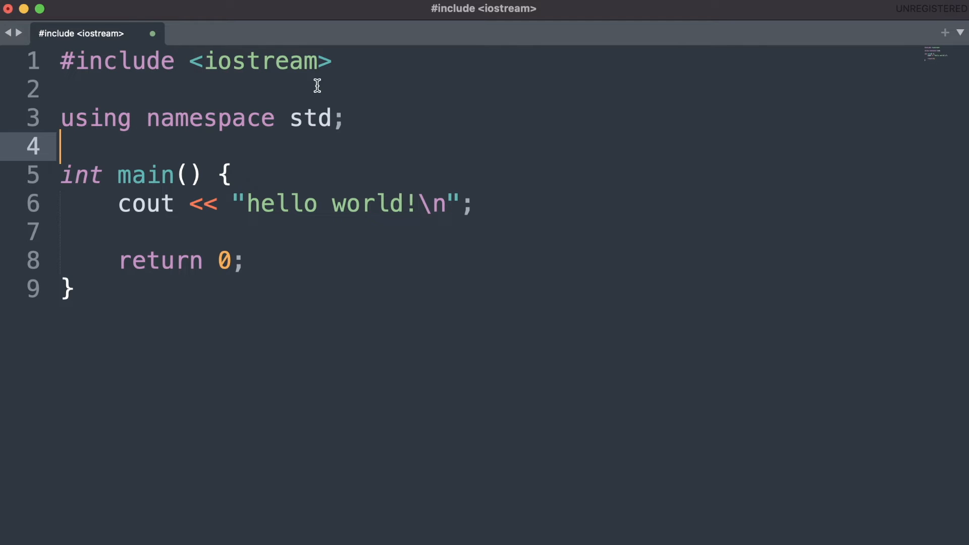
{"action": "mouse_move", "coordinate": [148, 176]}
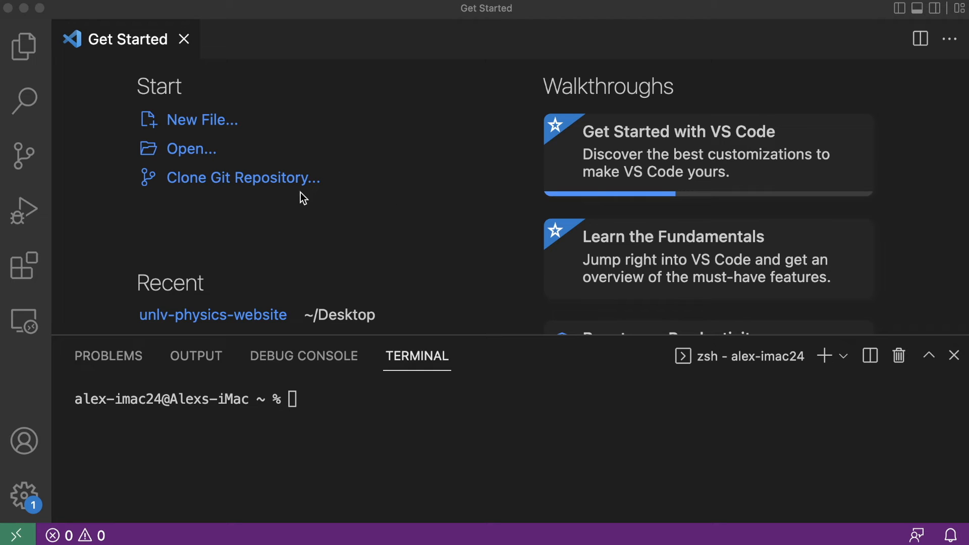
{"action": "mouse_move", "coordinate": [347, 179]}
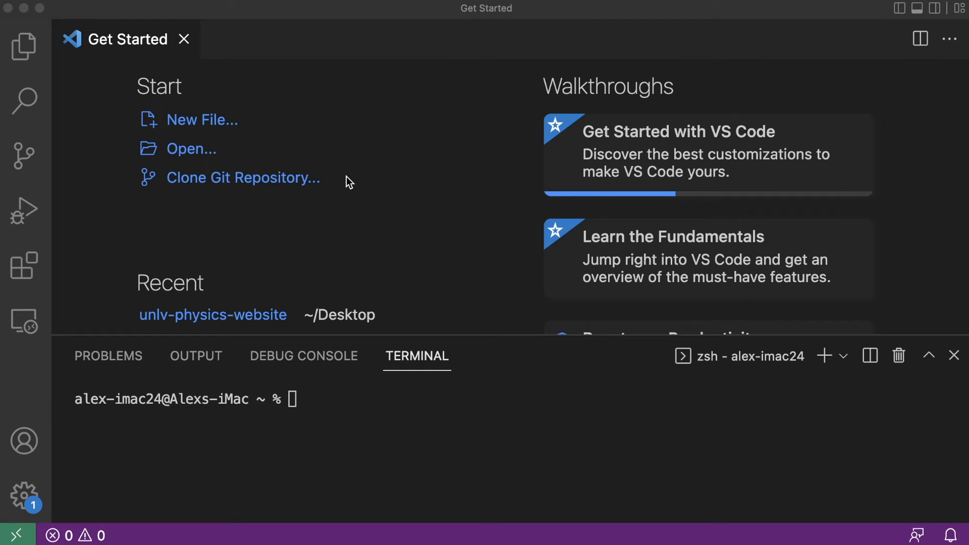
{"action": "mouse_move", "coordinate": [423, 193]}
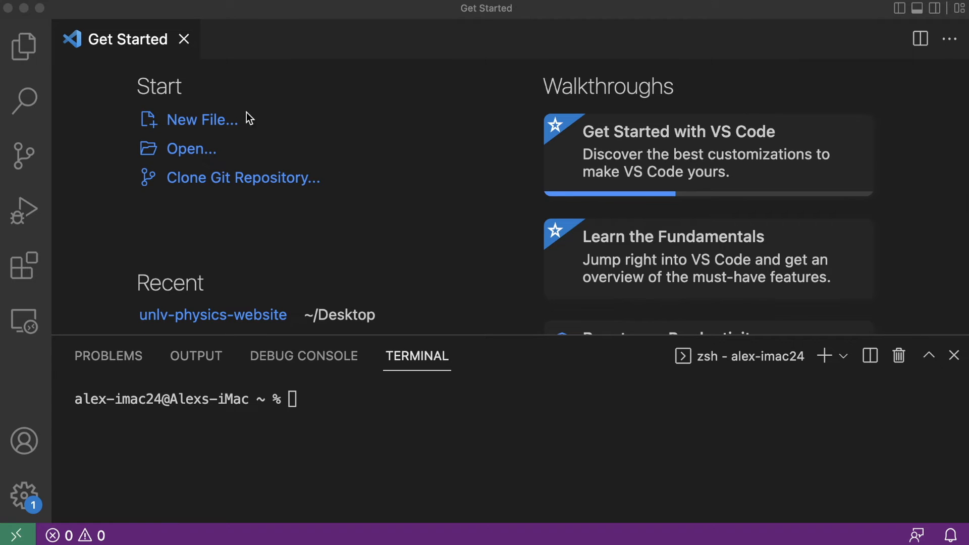
{"action": "mouse_move", "coordinate": [6, 279]}
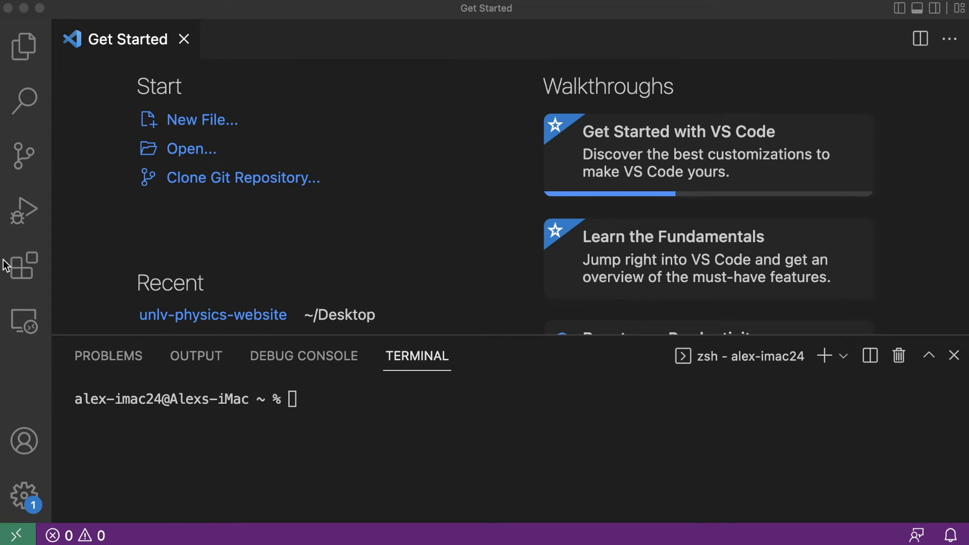
{"action": "mouse_move", "coordinate": [25, 269]}
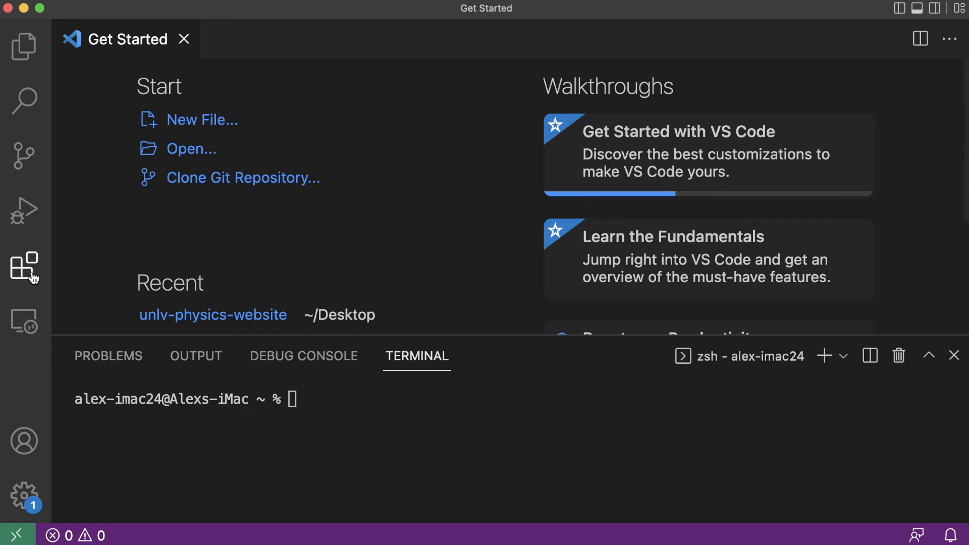
{"action": "mouse_move", "coordinate": [22, 321]}
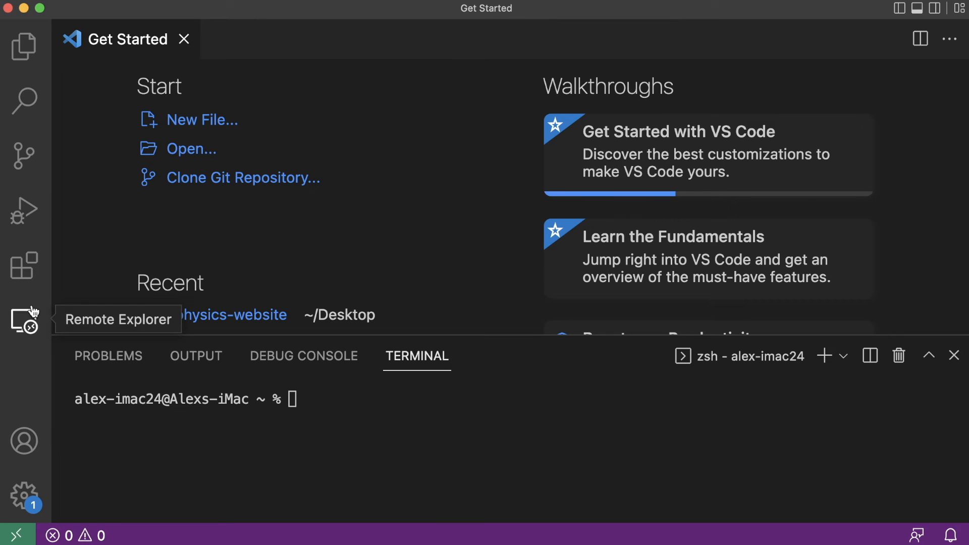
{"action": "mouse_move", "coordinate": [22, 262]}
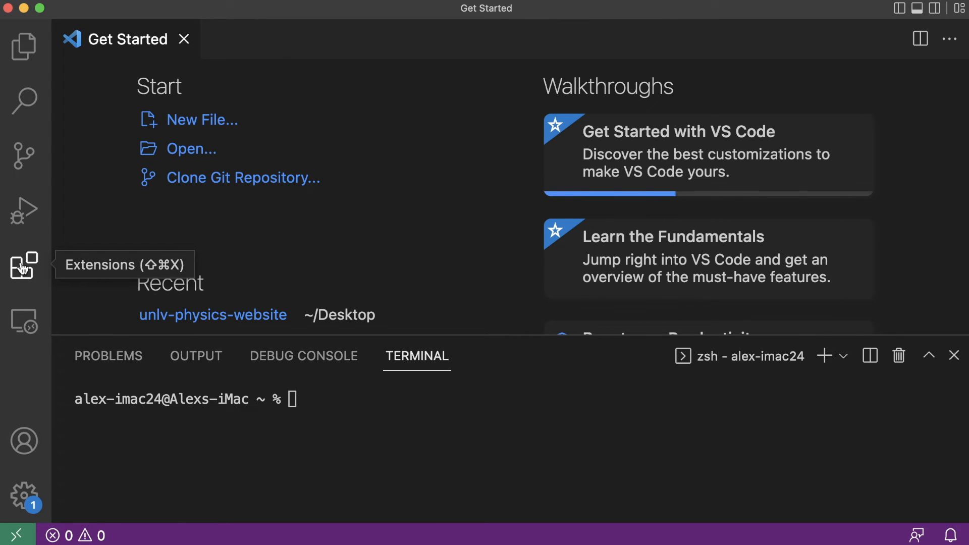
Show the Extensions list with its installed and recommended items
{"action": "left_click", "coordinate": [22, 266]}
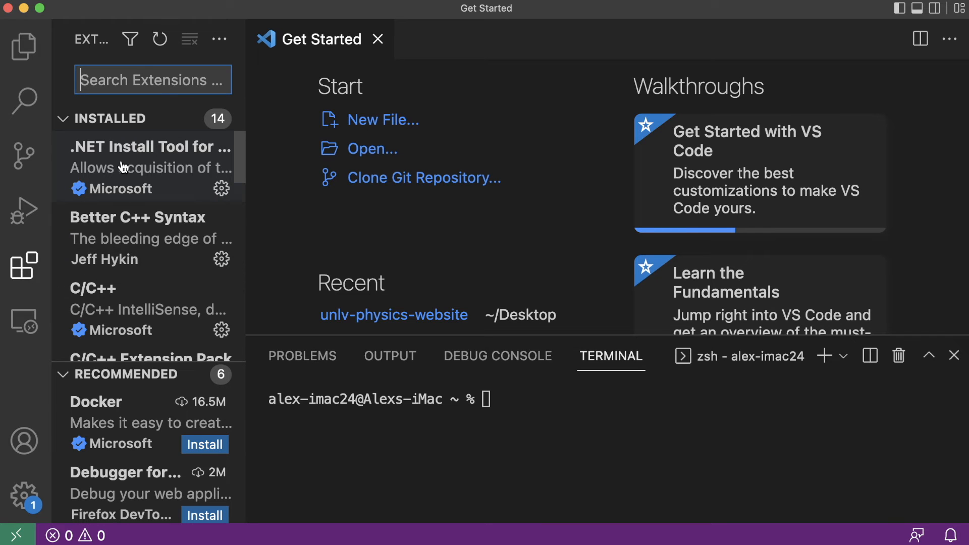
{"action": "mouse_move", "coordinate": [127, 69]}
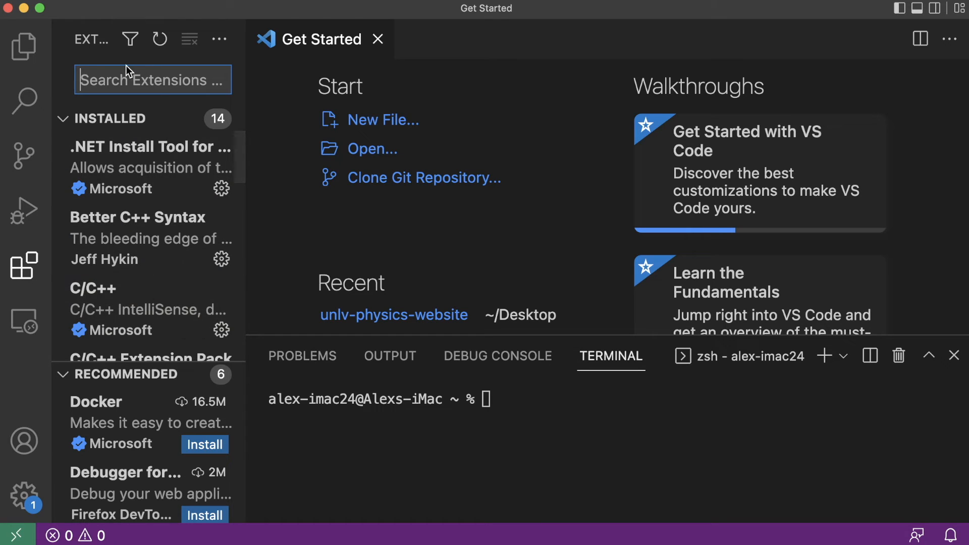
{"action": "scroll", "scroll_direction": "down", "scroll_amount": 3}
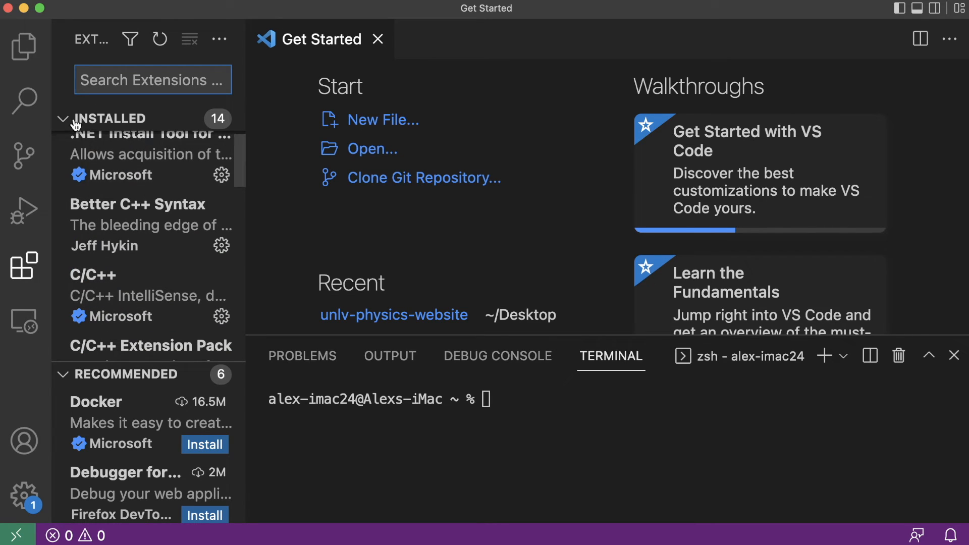
{"action": "mouse_move", "coordinate": [85, 240]}
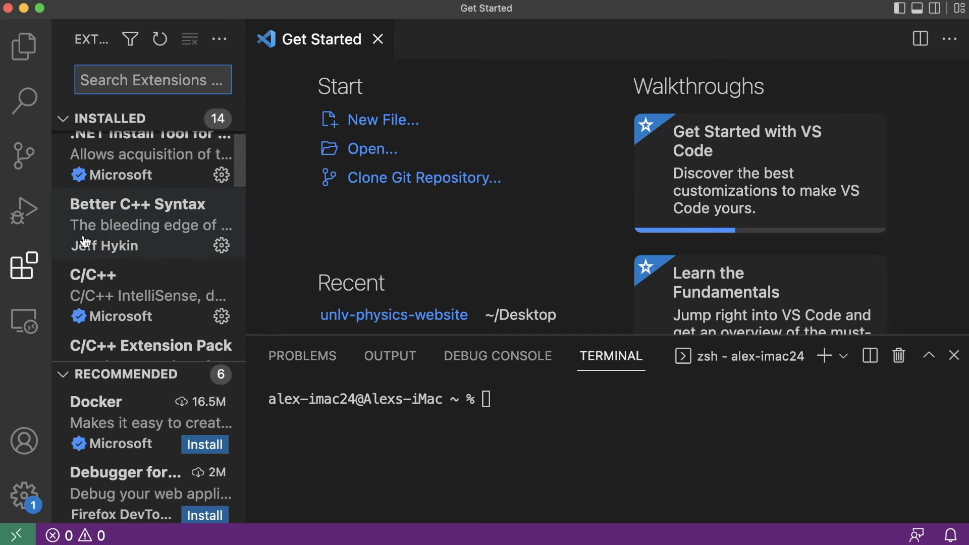
{"action": "mouse_move", "coordinate": [142, 248]}
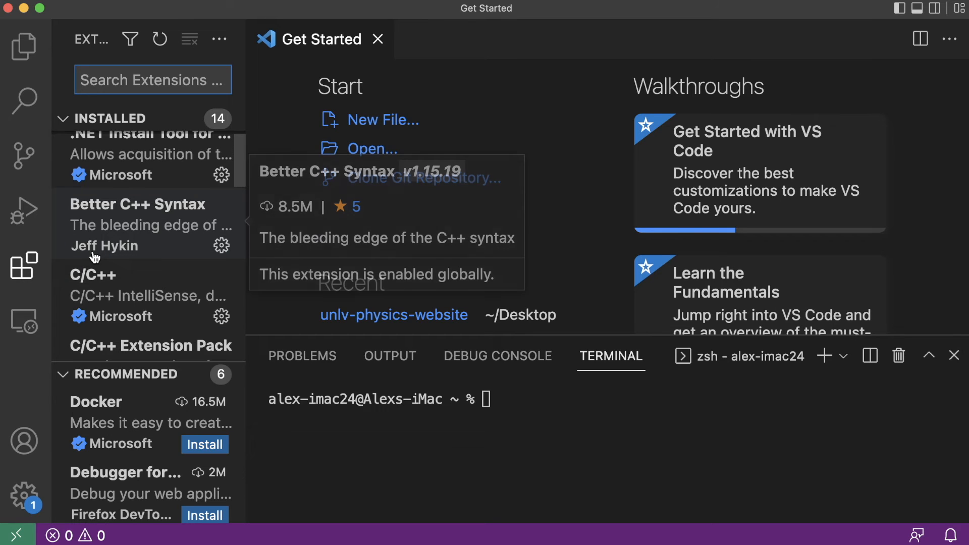
{"action": "mouse_move", "coordinate": [107, 246]}
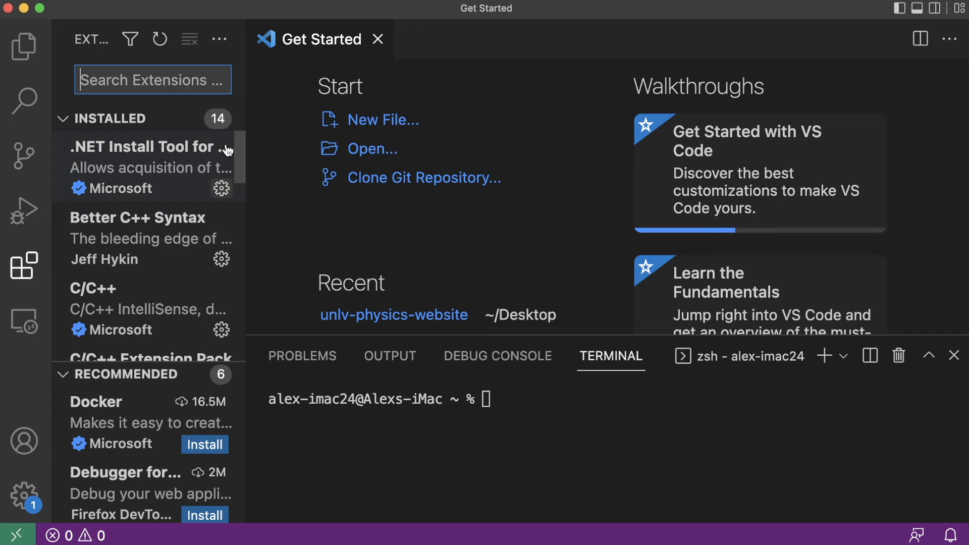
{"action": "mouse_move", "coordinate": [246, 204]}
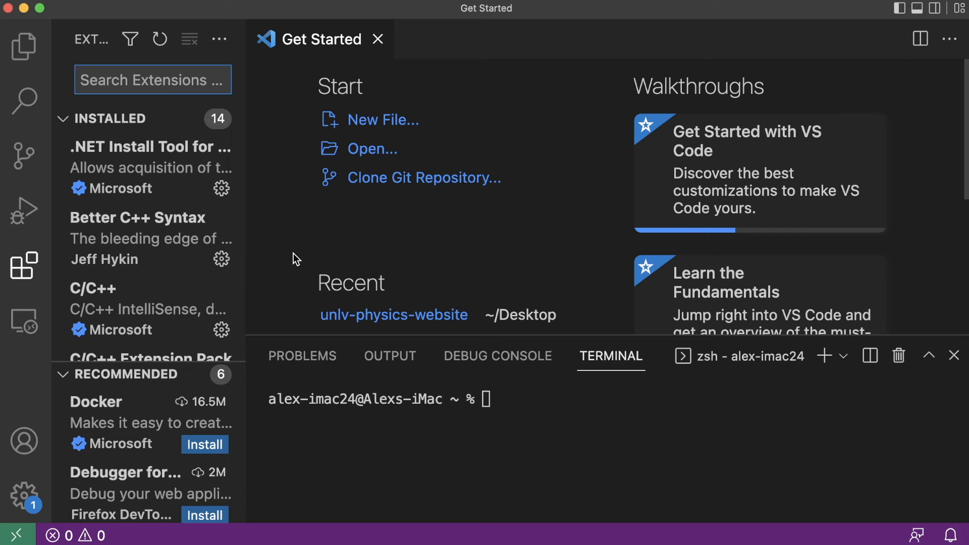
View the Run and Debug panel, then the file explorer reporting no folder opened
{"action": "left_click", "coordinate": [22, 208]}
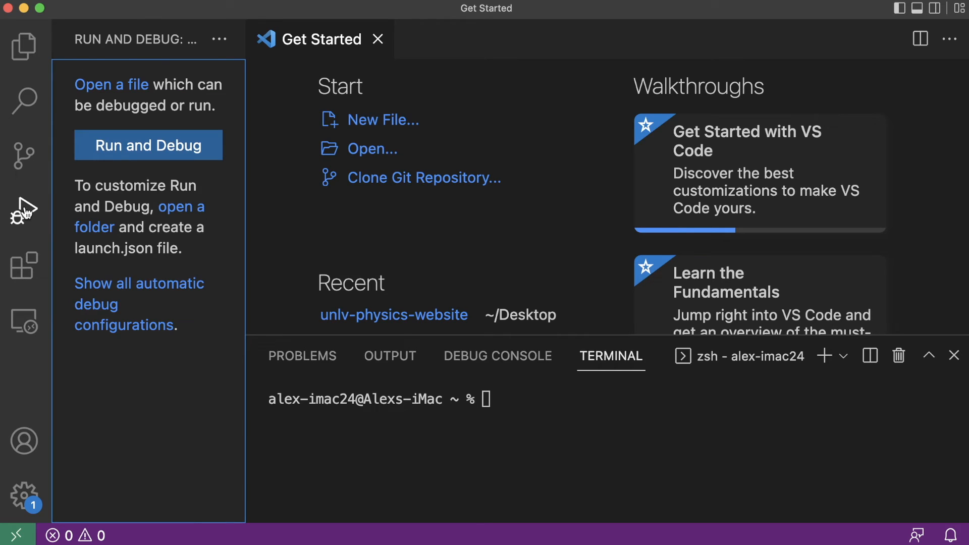
{"action": "mouse_move", "coordinate": [21, 210]}
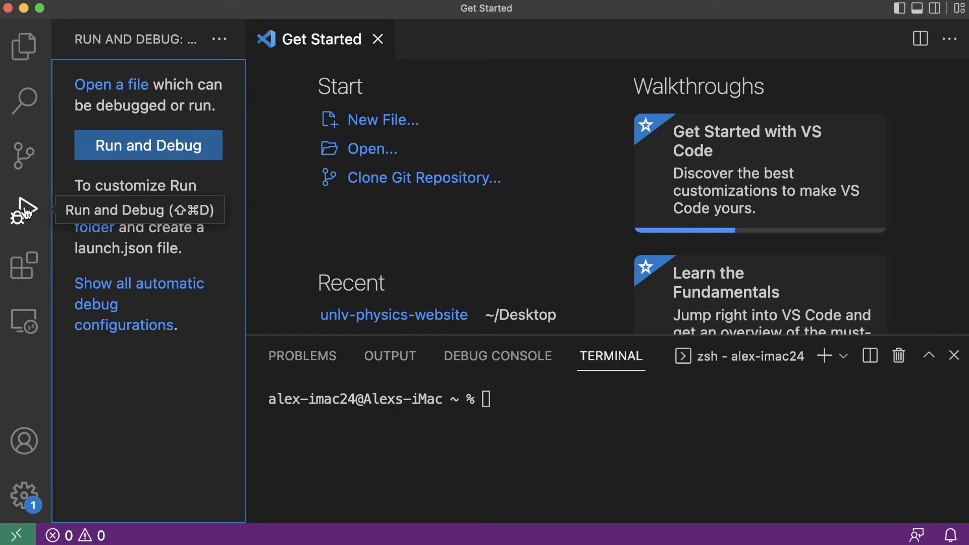
{"action": "left_click", "coordinate": [21, 47]}
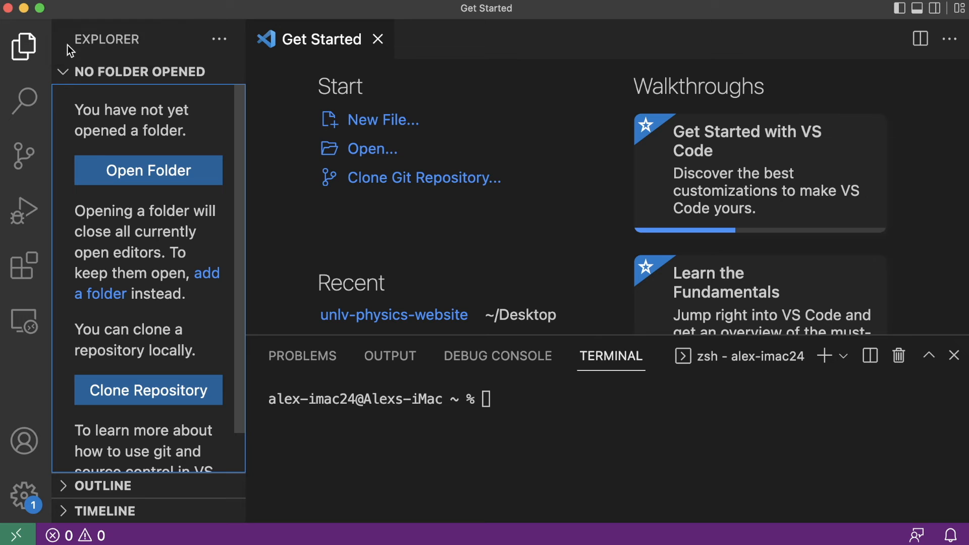
{"action": "mouse_move", "coordinate": [148, 126]}
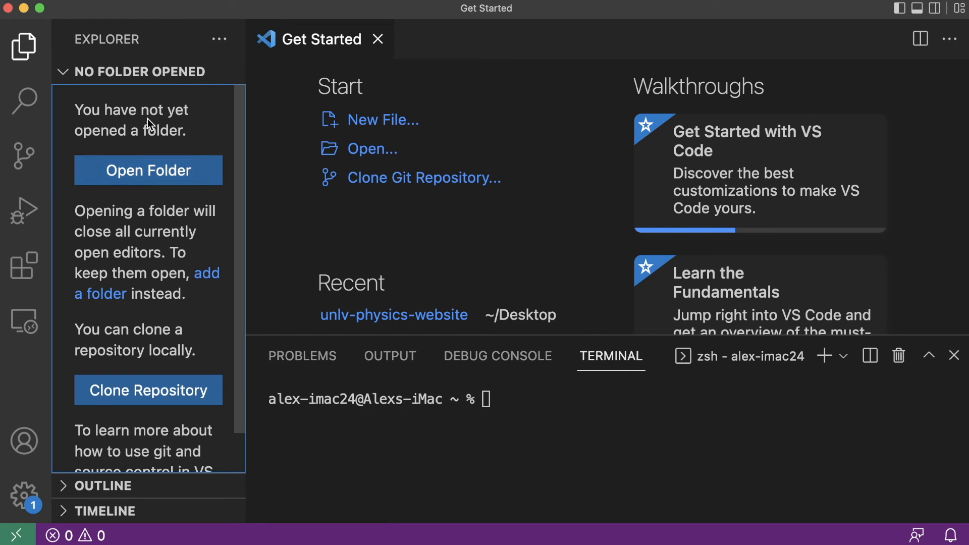
{"action": "mouse_move", "coordinate": [176, 321]}
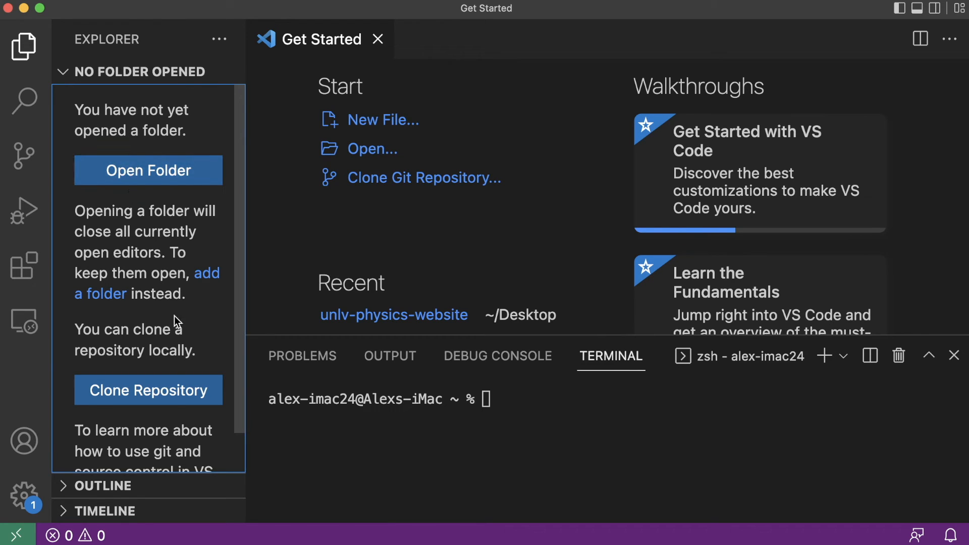
{"action": "mouse_move", "coordinate": [143, 317]}
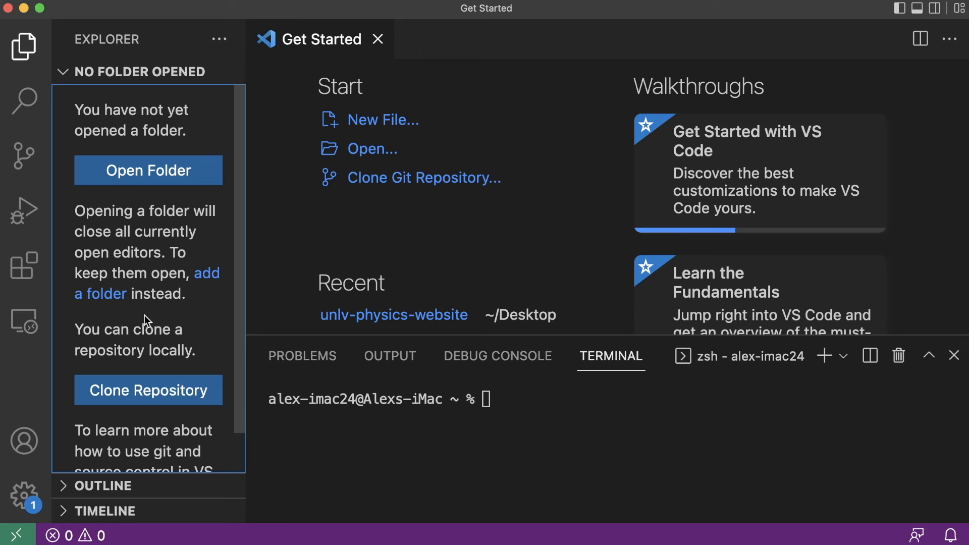
{"action": "mouse_move", "coordinate": [130, 205]}
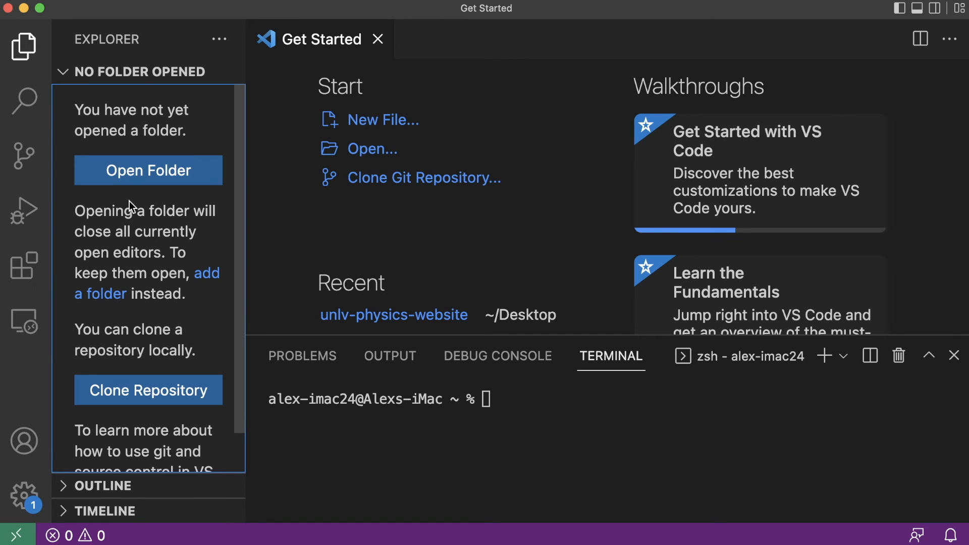
{"action": "mouse_move", "coordinate": [103, 194]}
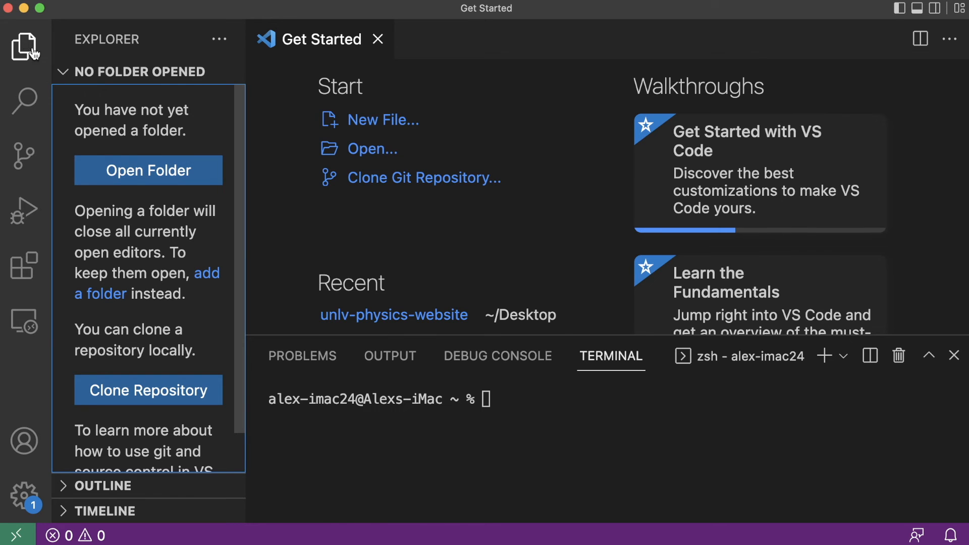
Create a new Untitled-1 file from the Get Started page
{"action": "left_click", "coordinate": [23, 45]}
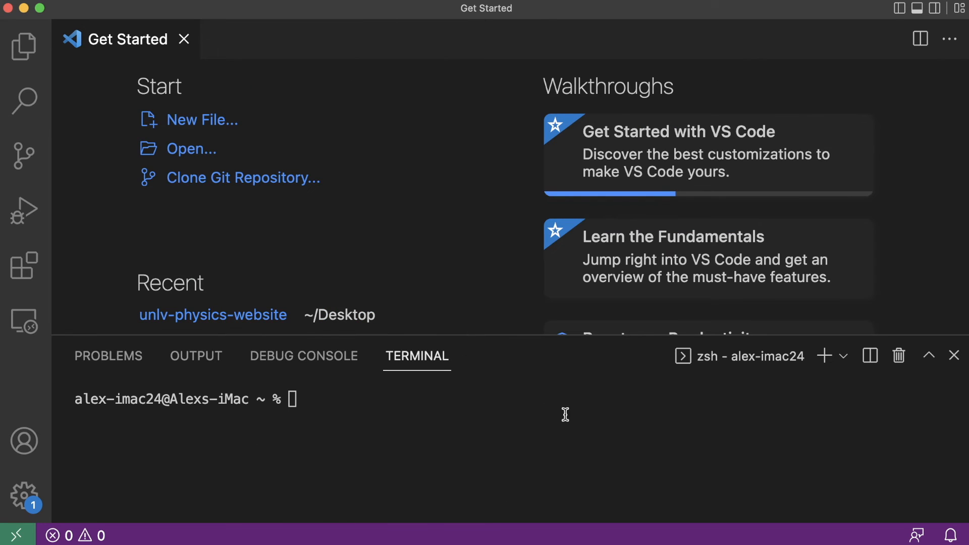
{"action": "mouse_move", "coordinate": [257, 98]}
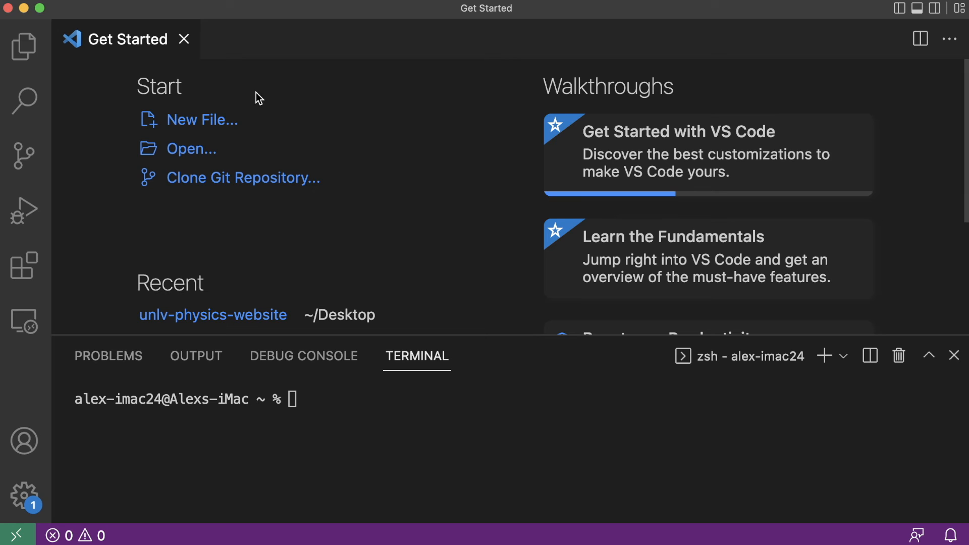
{"action": "left_click", "coordinate": [201, 119]}
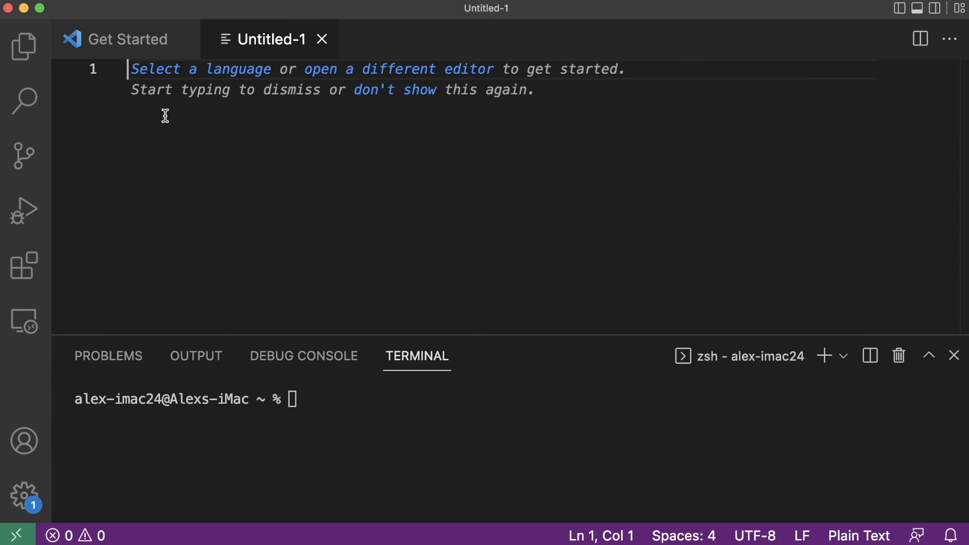
{"action": "mouse_move", "coordinate": [218, 101]}
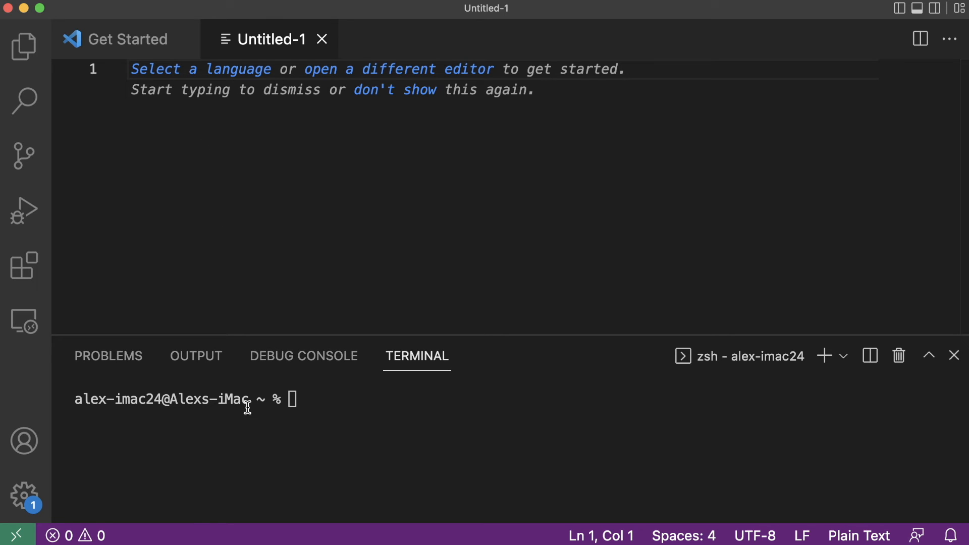
{"action": "mouse_move", "coordinate": [324, 432]}
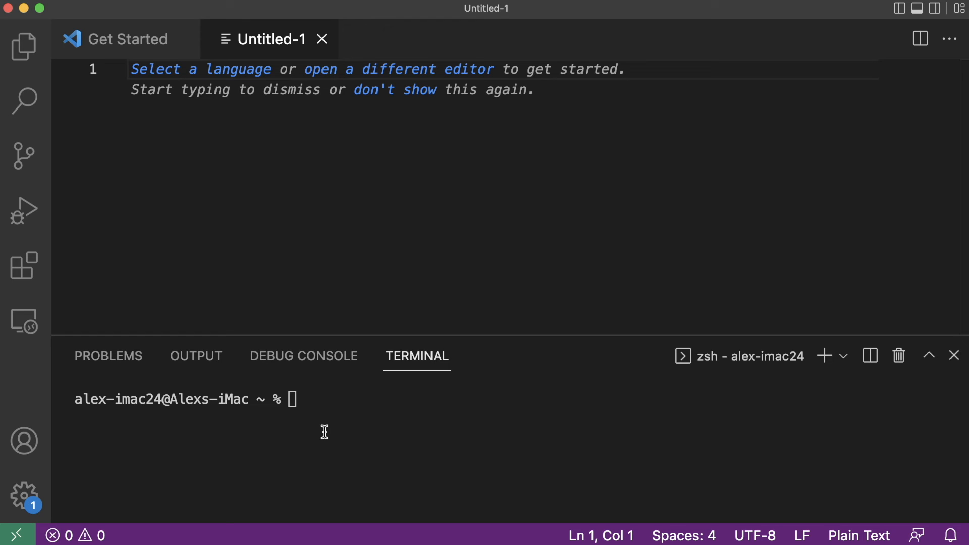
{"action": "mouse_move", "coordinate": [356, 432]}
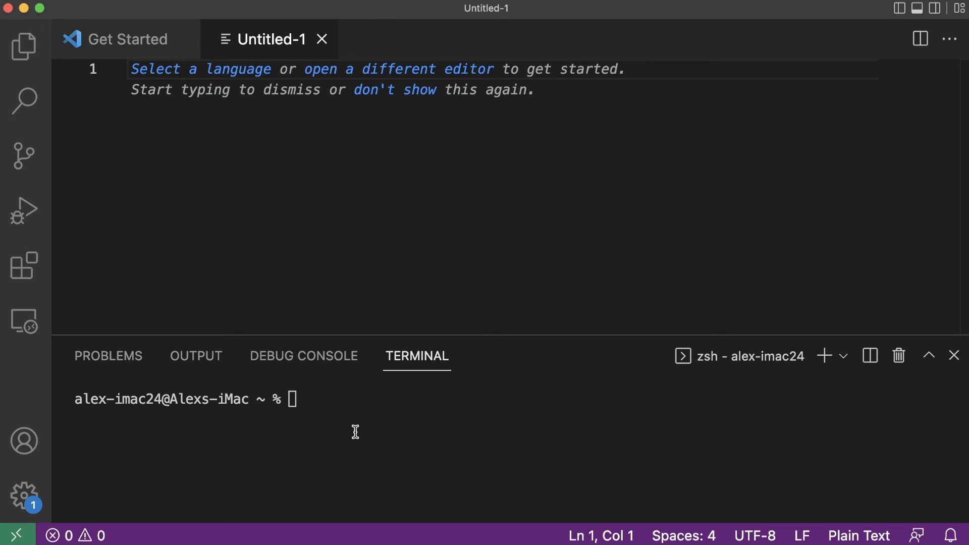
{"action": "mouse_move", "coordinate": [347, 428]}
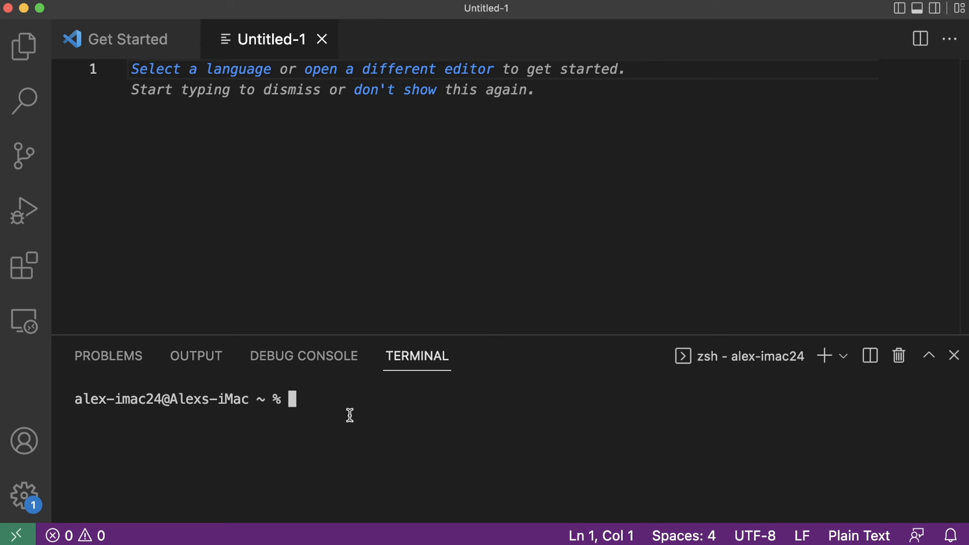
Change the integrated terminal into the desktop directory with cd desktop
{"action": "type", "text": "cd"}
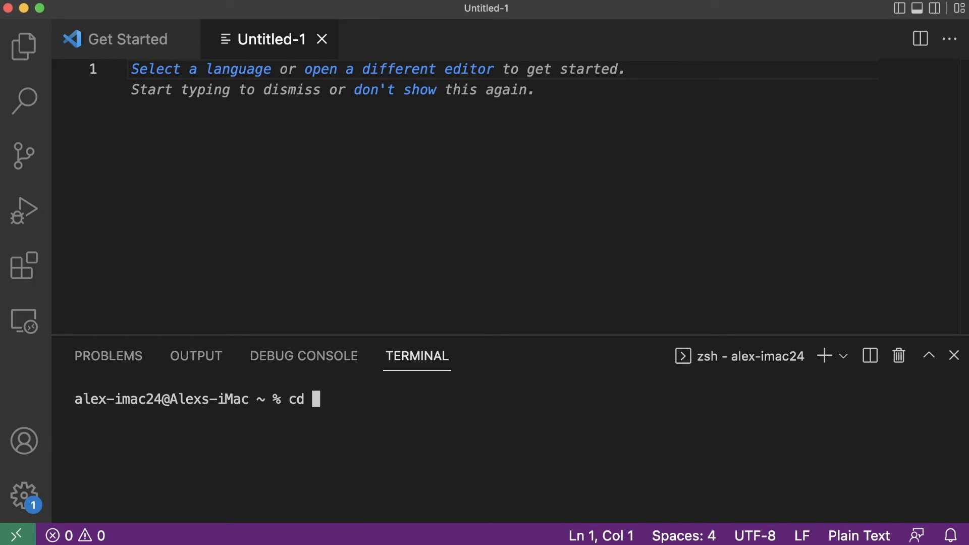
{"action": "type", "text": "desktop"}
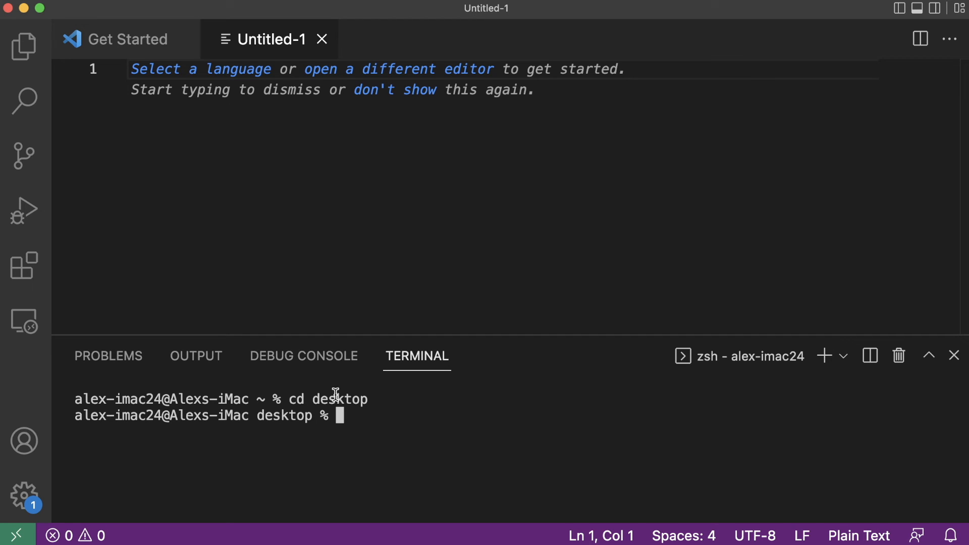
{"action": "double_click", "coordinate": [283, 416]}
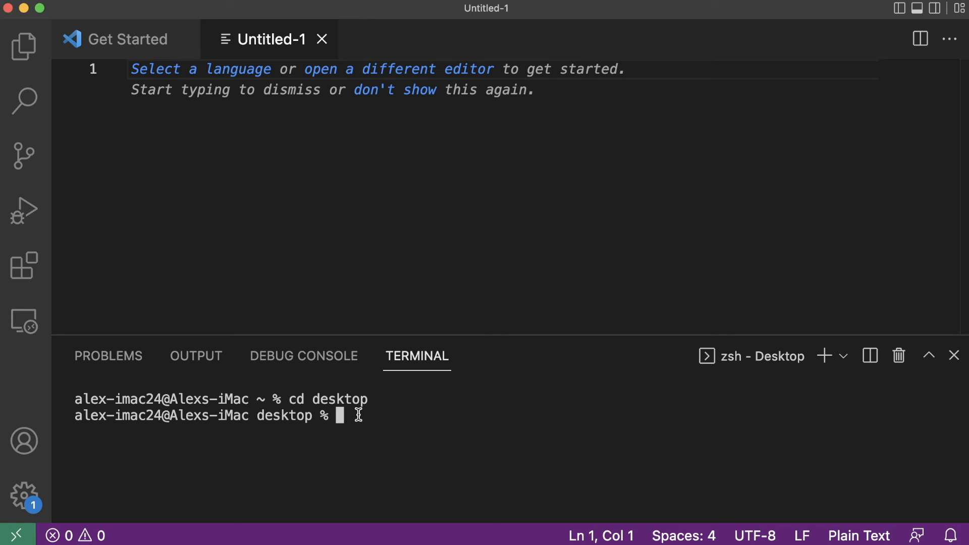
{"action": "mouse_move", "coordinate": [264, 388]}
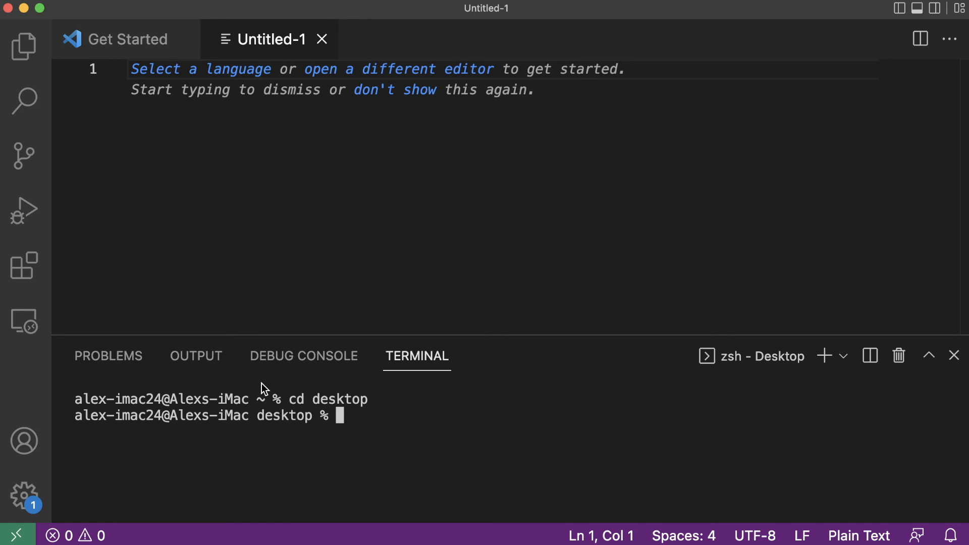
{"action": "mouse_move", "coordinate": [461, 346]}
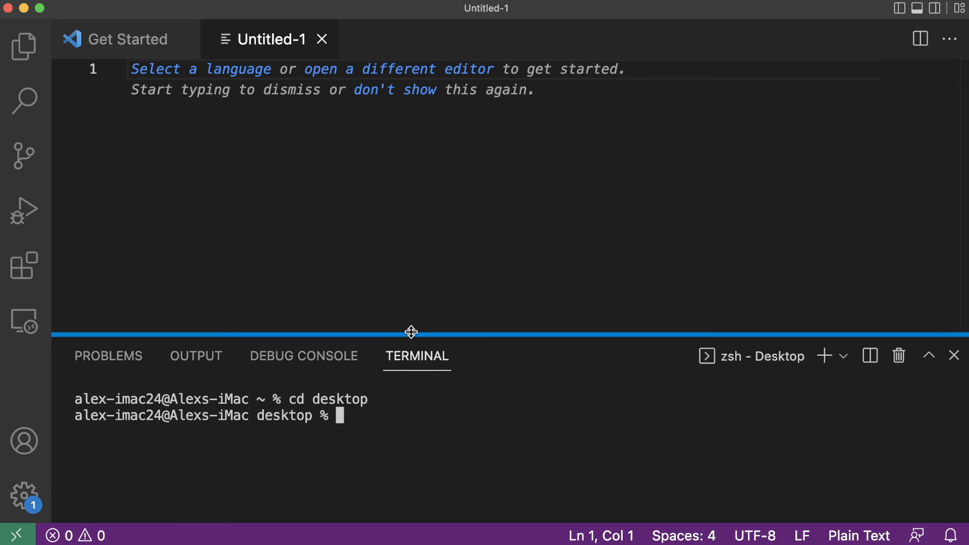
Drag the sash to make the terminal panel taller beneath the editor
{"action": "left_click", "coordinate": [938, 356]}
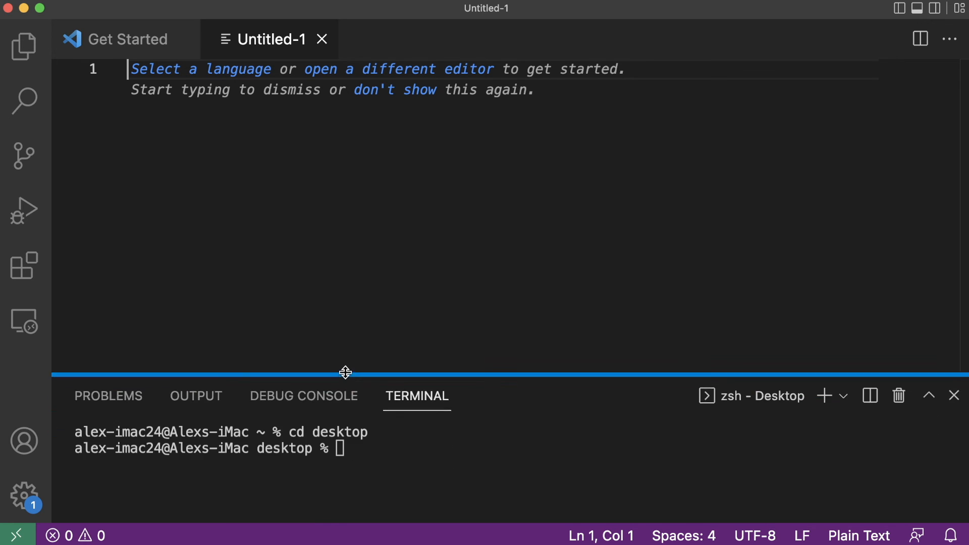
{"action": "left_click_drag", "start_coordinate": [345, 372], "coordinate": [346, 289]}
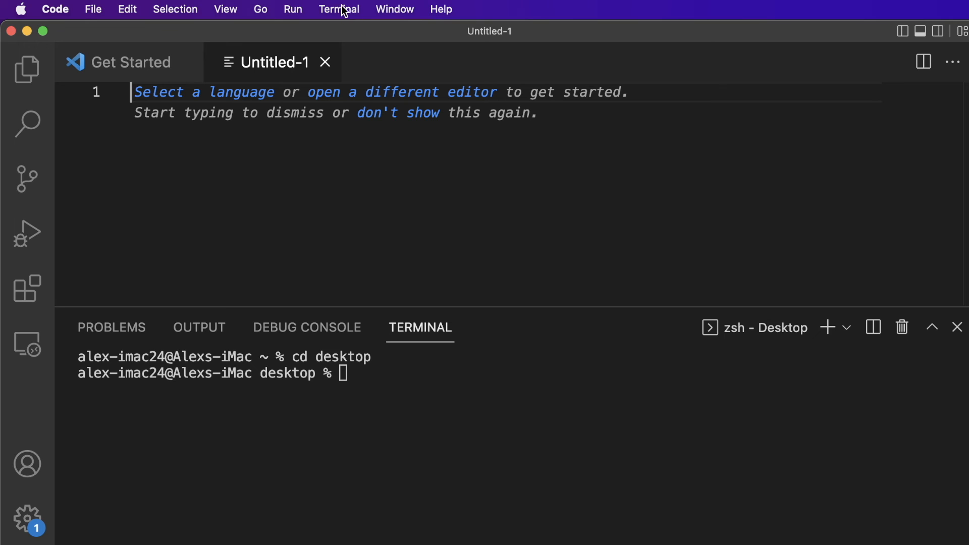
Start a second terminal session in the home folder via Terminal > New Terminal
{"action": "left_click", "coordinate": [338, 9]}
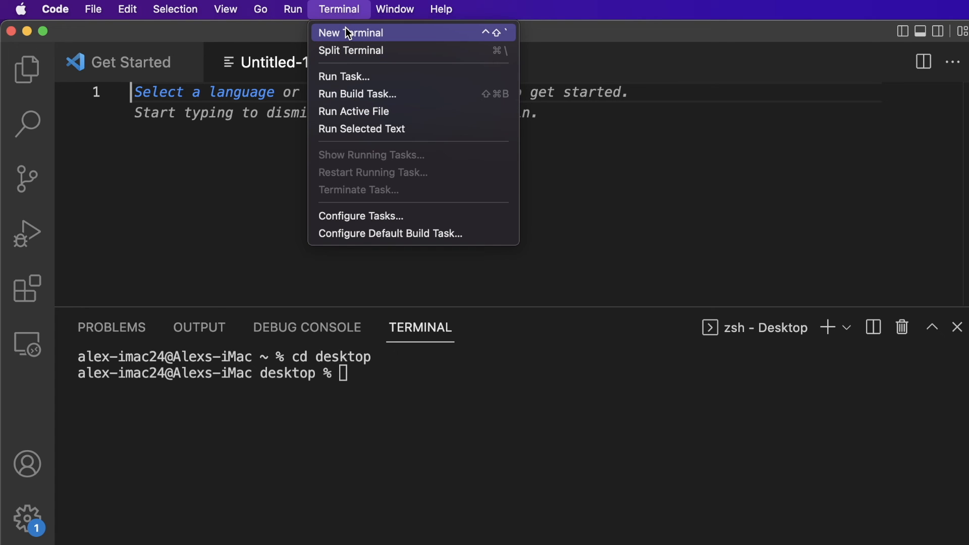
{"action": "left_click", "coordinate": [394, 283]}
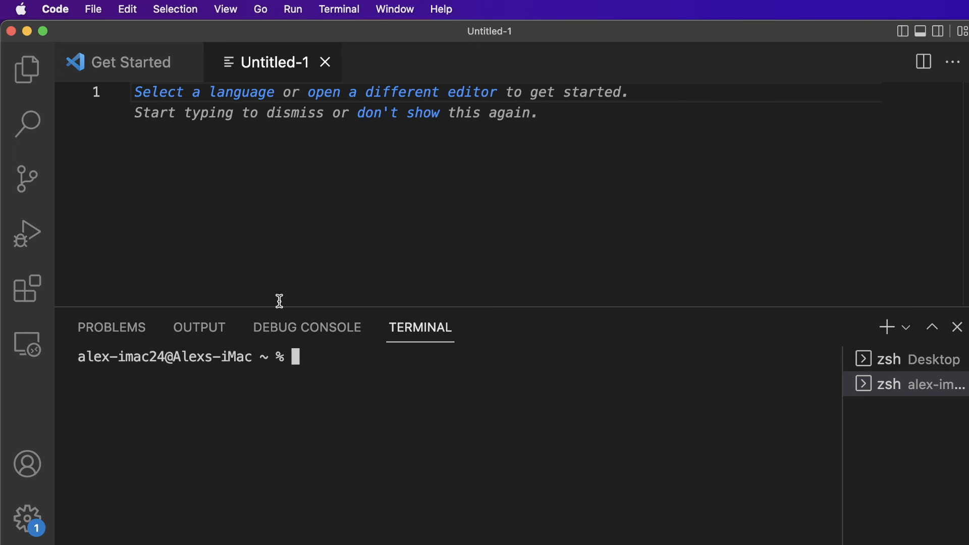
{"action": "left_click", "coordinate": [339, 9]}
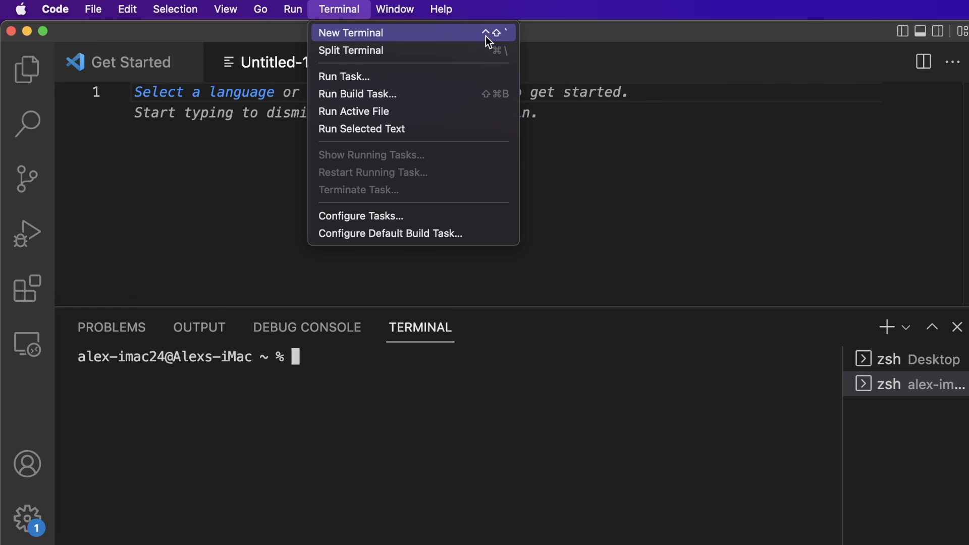
{"action": "mouse_move", "coordinate": [507, 40]}
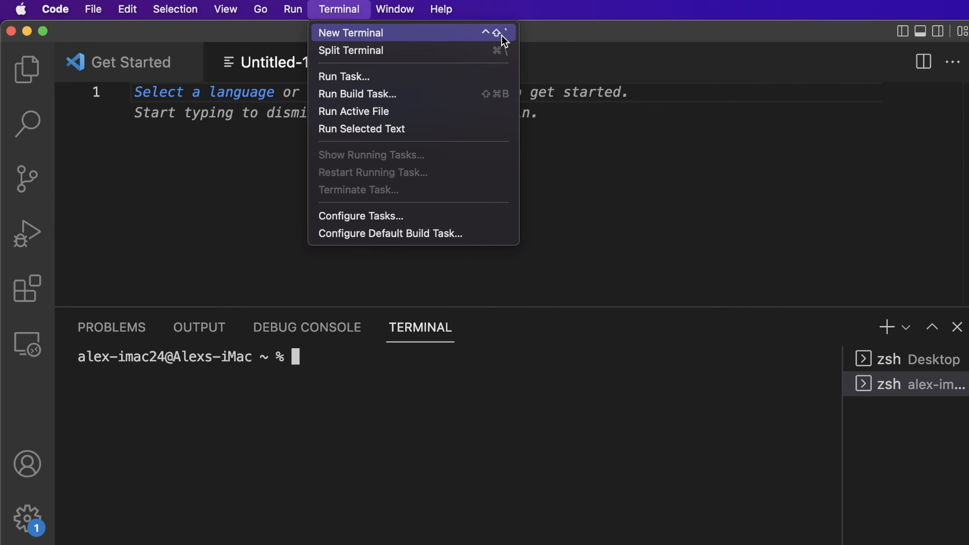
{"action": "mouse_move", "coordinate": [357, 9]}
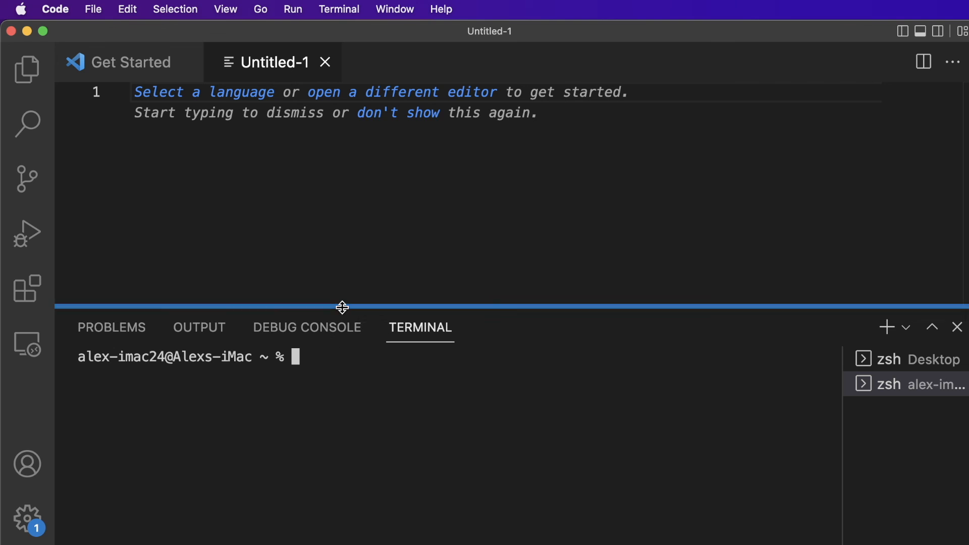
{"action": "mouse_move", "coordinate": [103, 327]}
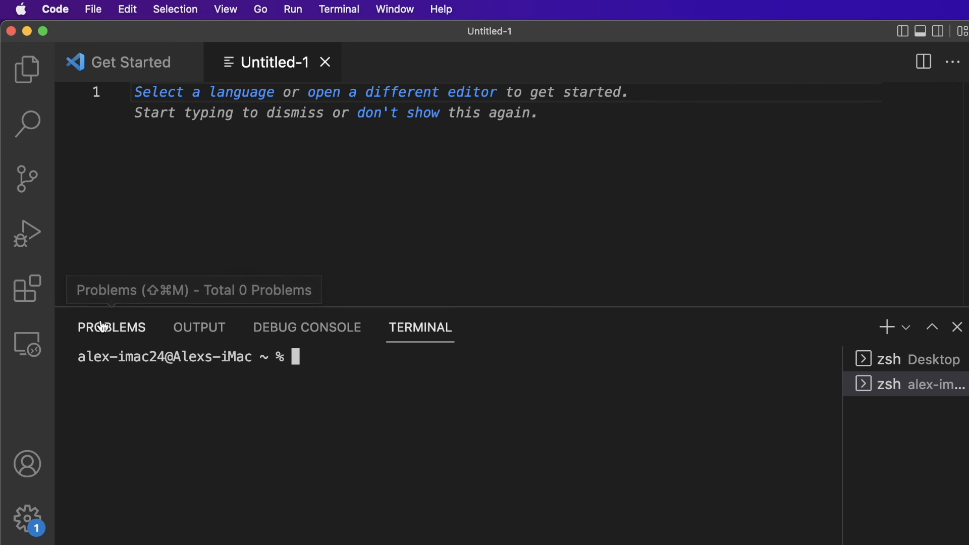
{"action": "mouse_move", "coordinate": [166, 201]}
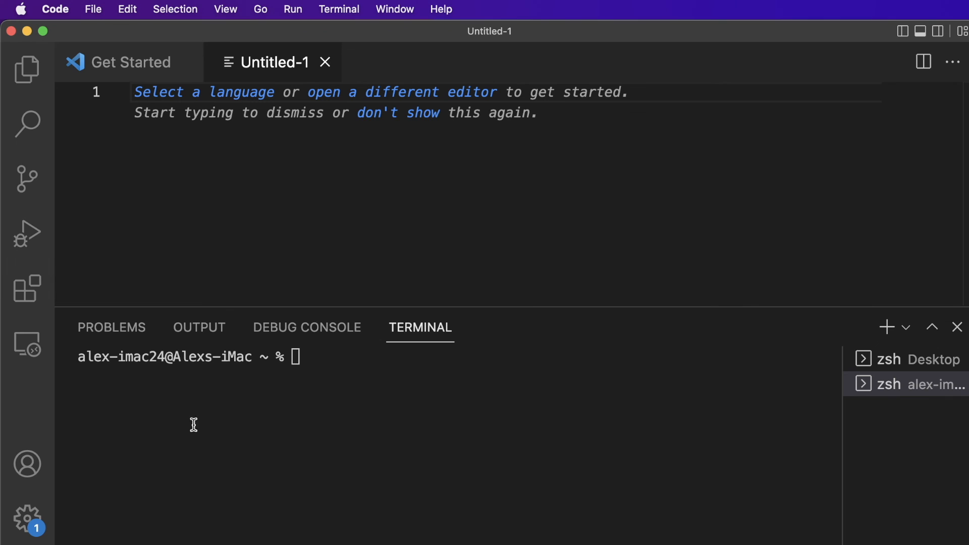
{"action": "mouse_move", "coordinate": [167, 110]}
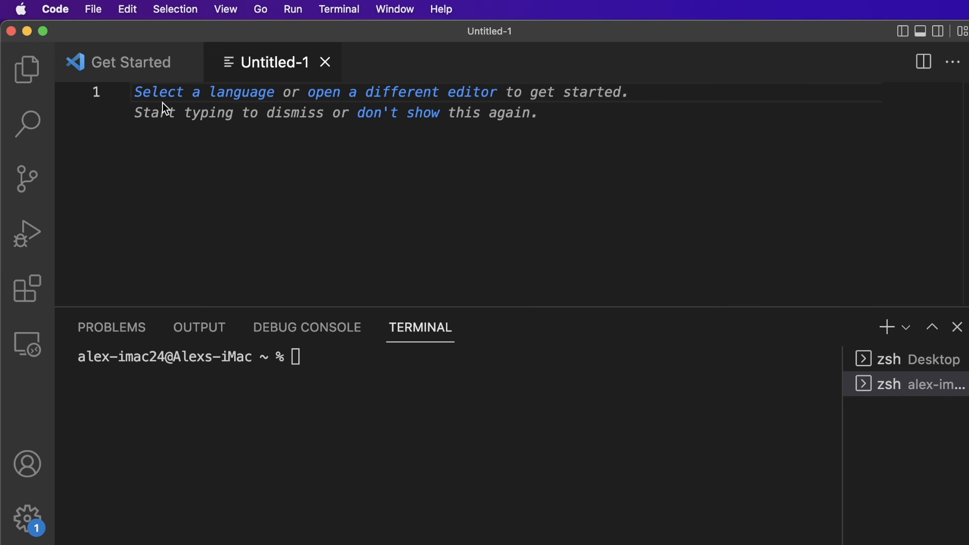
{"action": "mouse_move", "coordinate": [91, 391]}
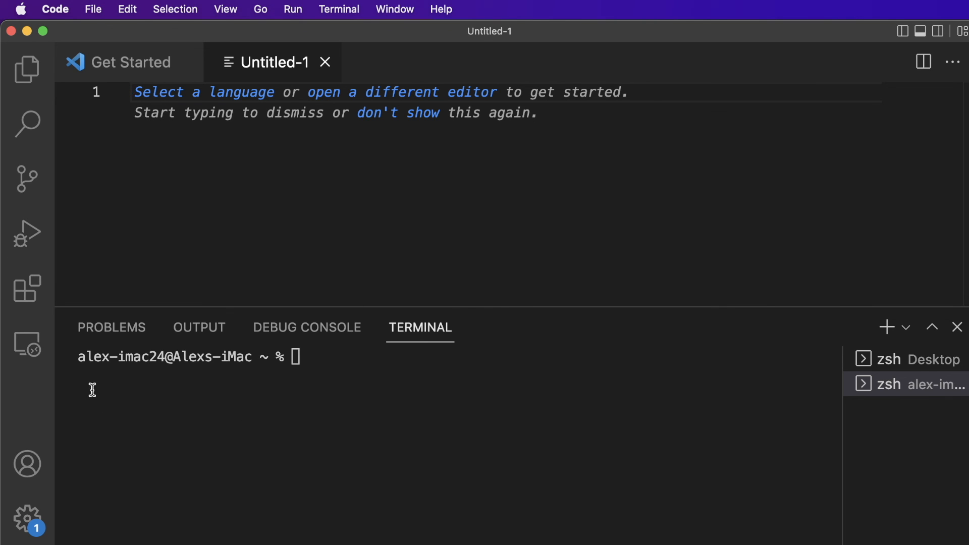
{"action": "mouse_move", "coordinate": [24, 233]}
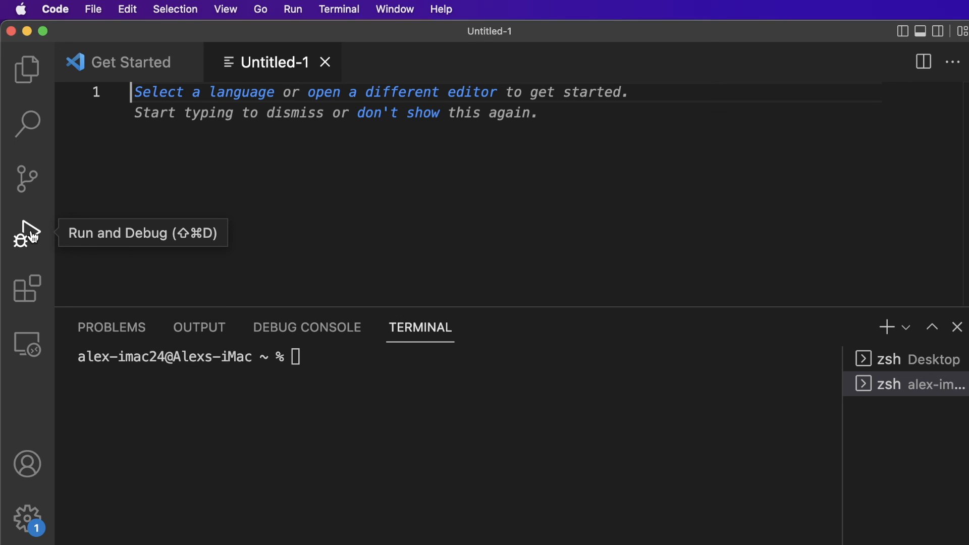
{"action": "mouse_move", "coordinate": [171, 503]}
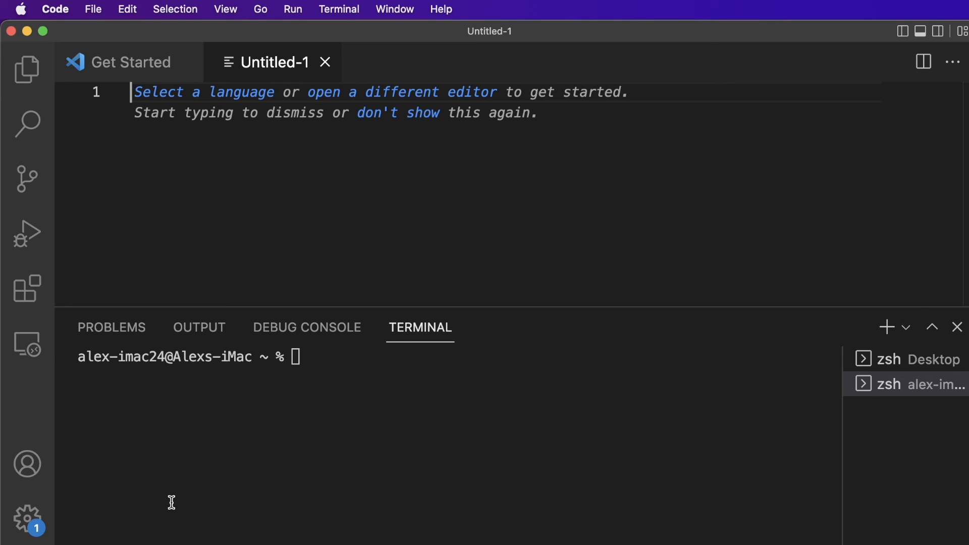
{"action": "mouse_move", "coordinate": [136, 71]}
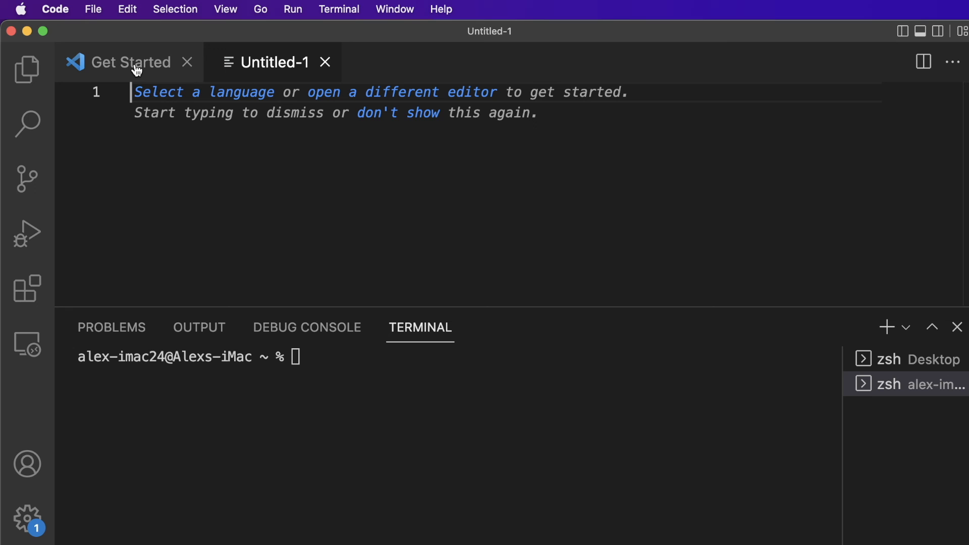
{"action": "mouse_move", "coordinate": [133, 69]}
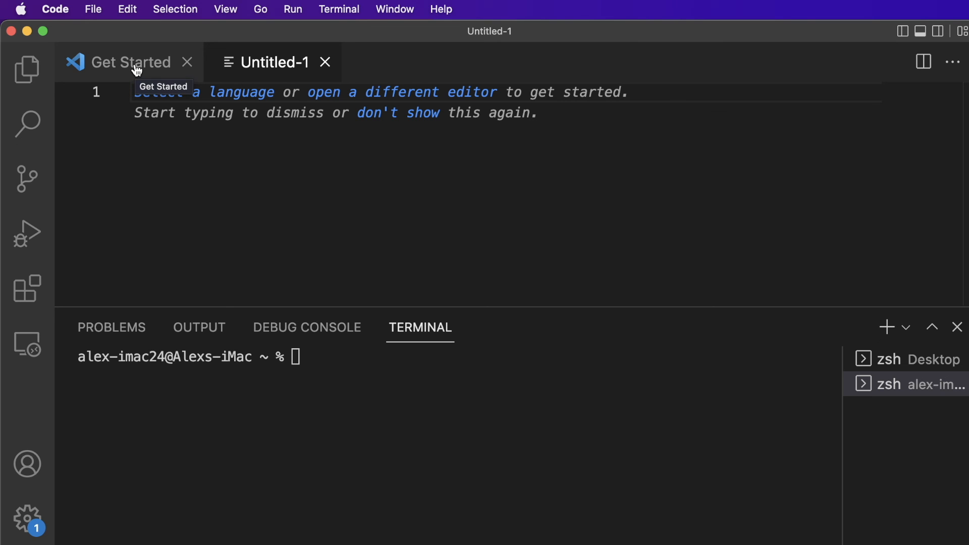
{"action": "mouse_move", "coordinate": [154, 95]}
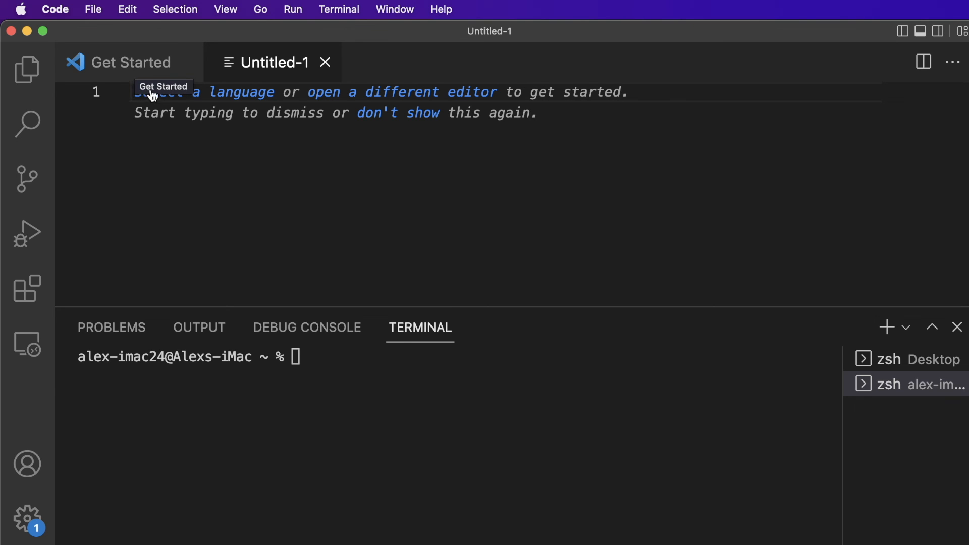
{"action": "mouse_move", "coordinate": [181, 45]}
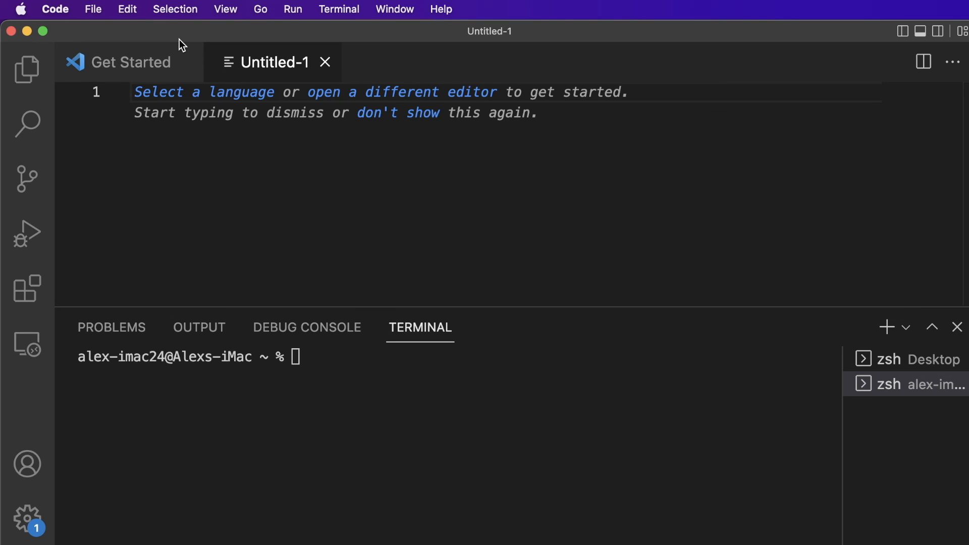
{"action": "mouse_move", "coordinate": [535, 222]}
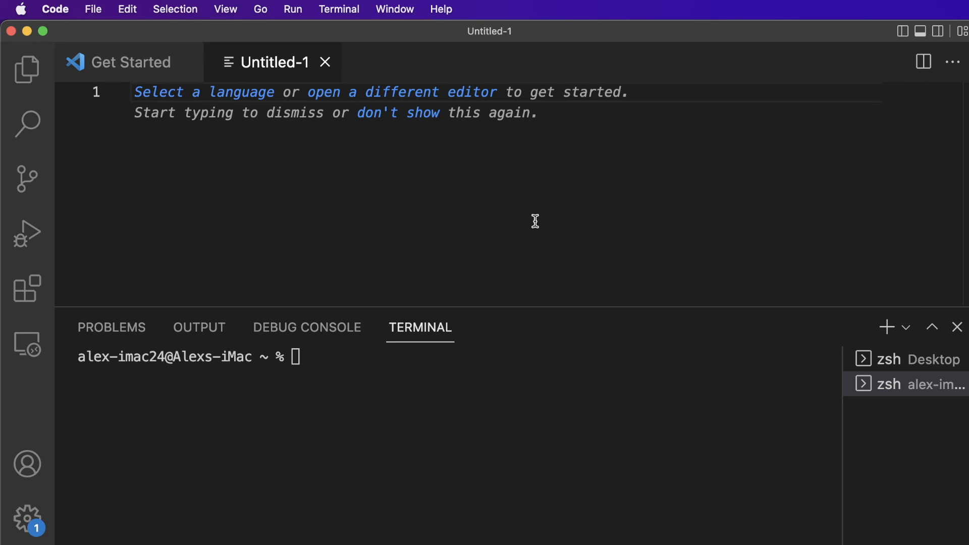